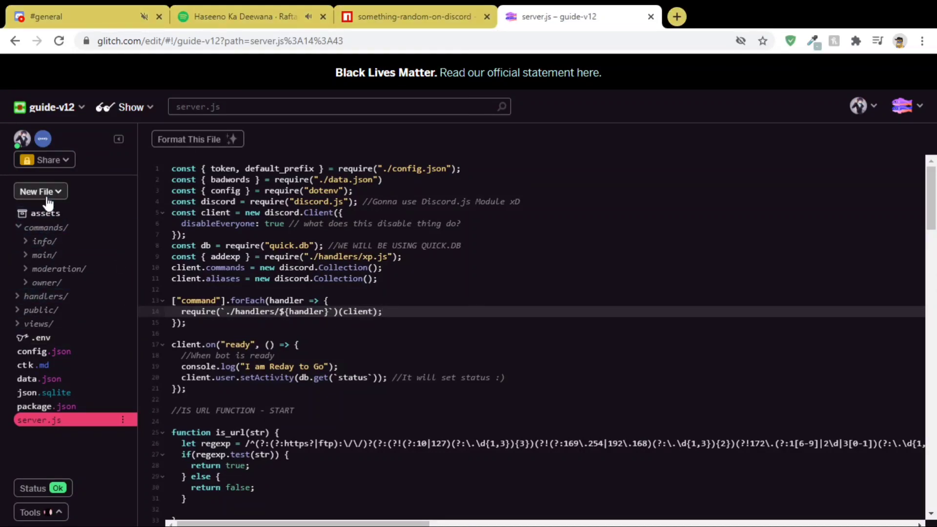
Add a new empty file meme.js inside a fun folder under commands.
click(40, 191)
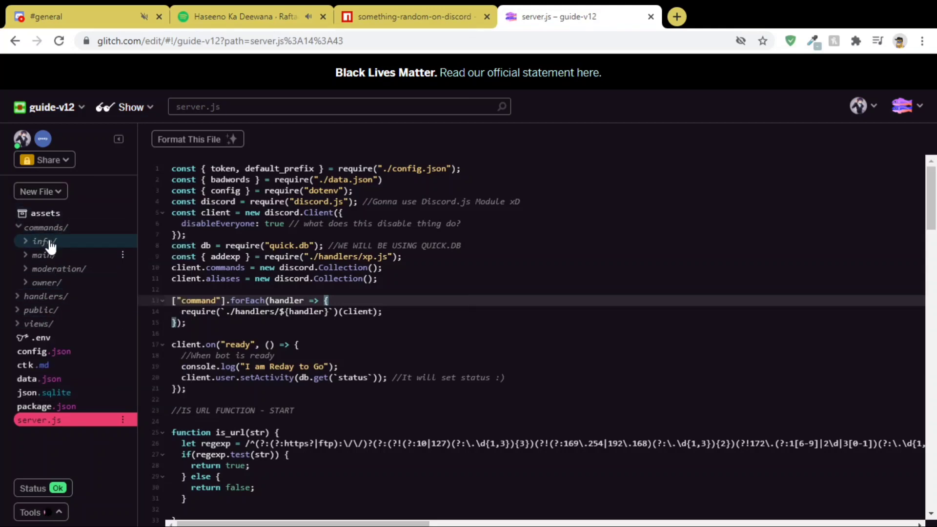
click(40, 191)
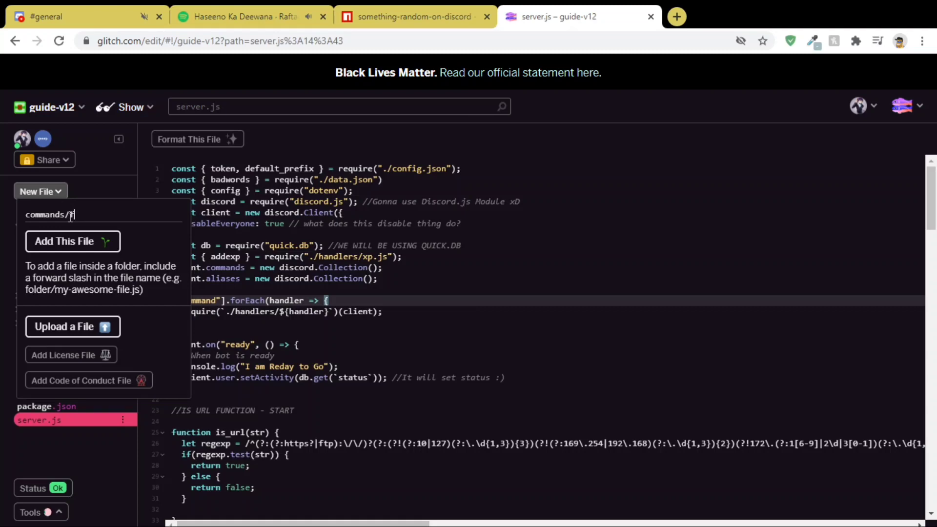
text(Fun/meme)
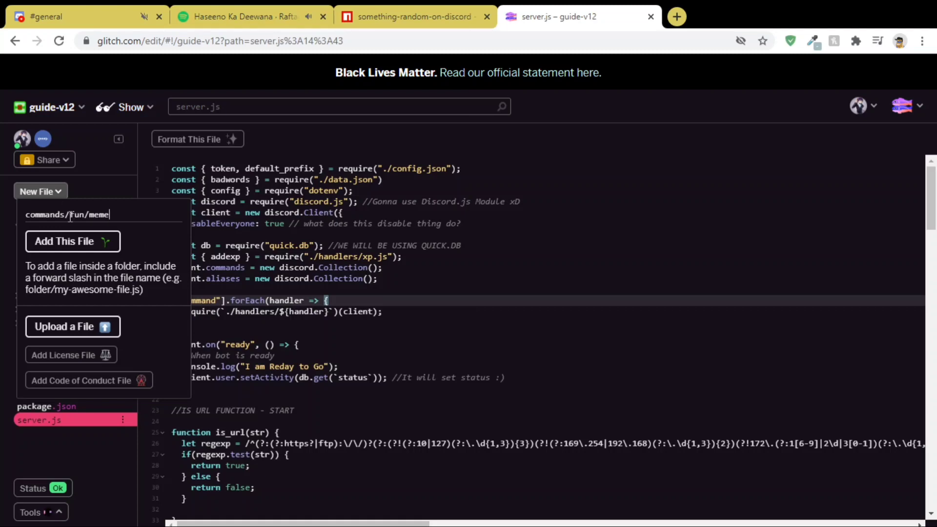
click(71, 241)
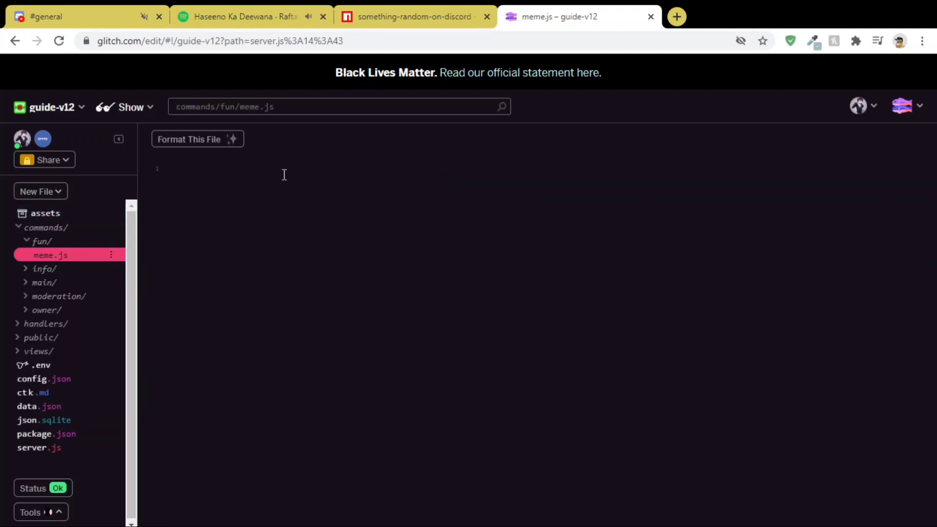
Write module.exports = { name: "meme" } in meme.js, dropping the partial usage line.
text(module)
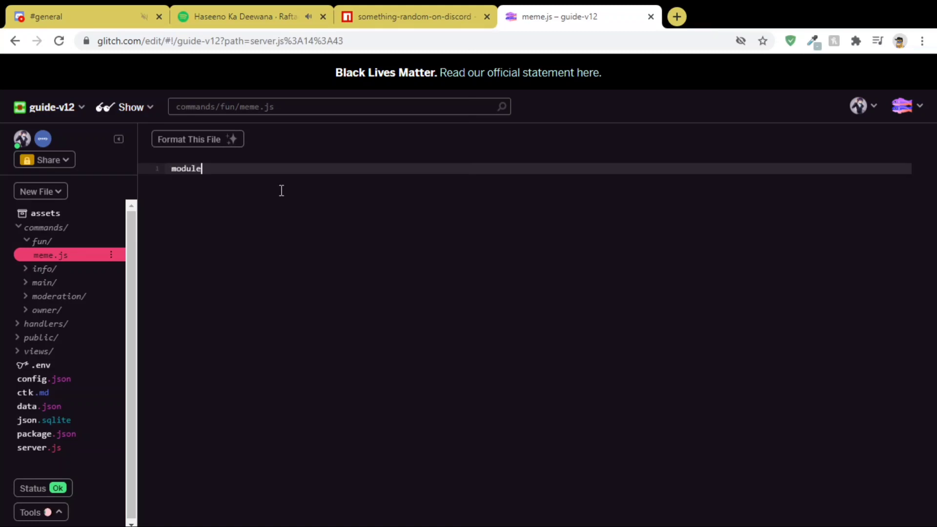
text(.exports = {)
text(name)
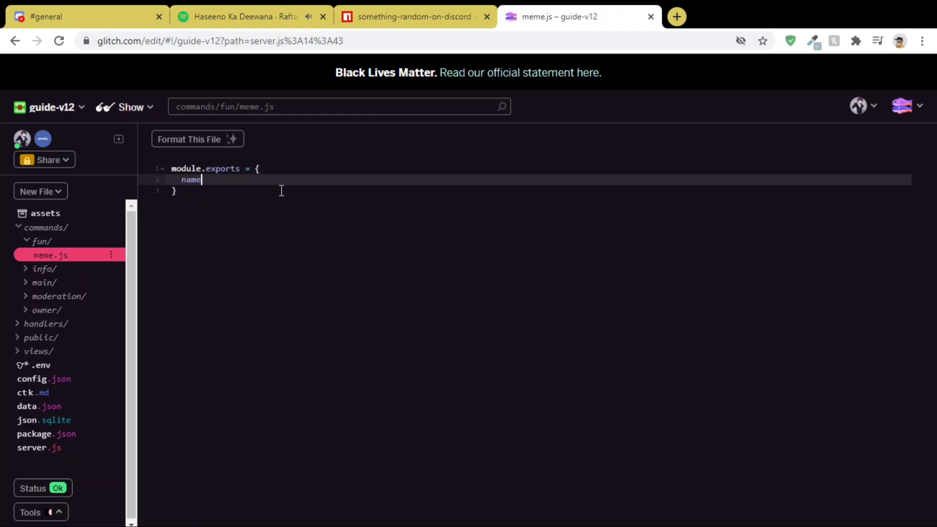
text(: "meme",)
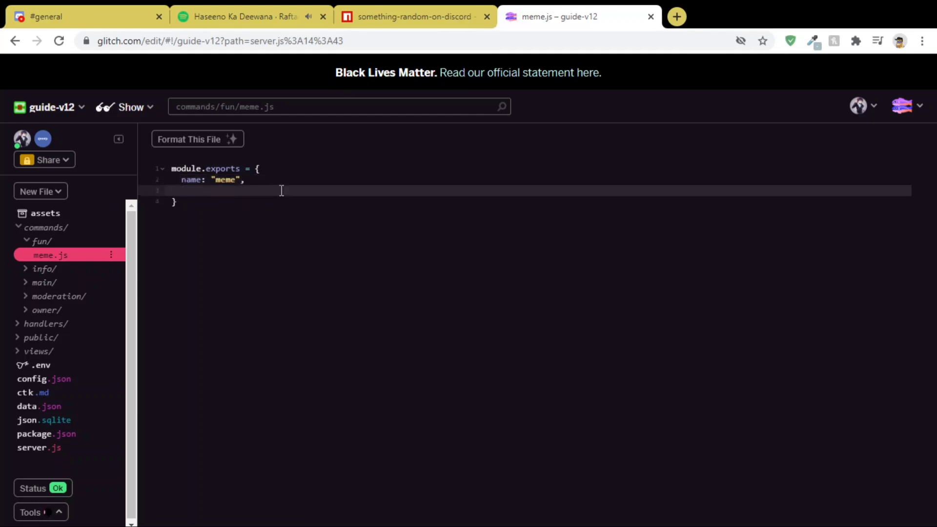
text(usage: ")
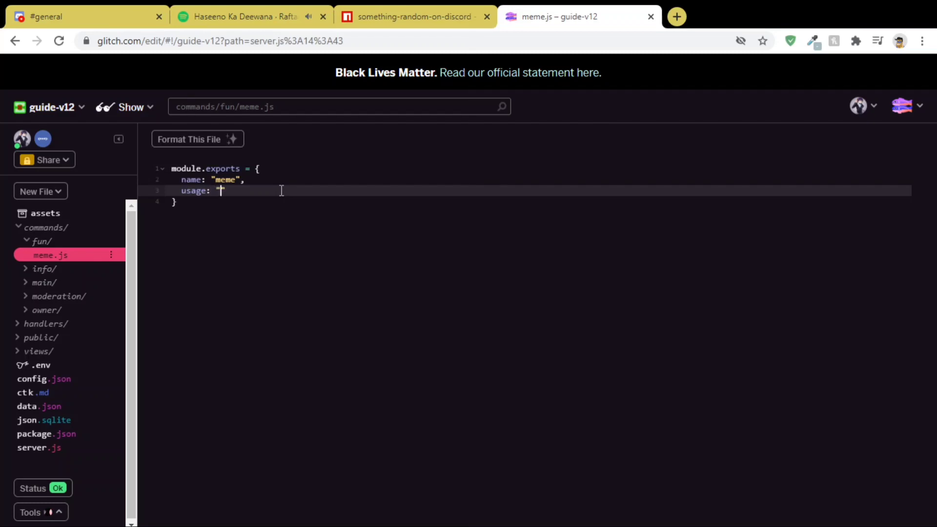
key(backspace)
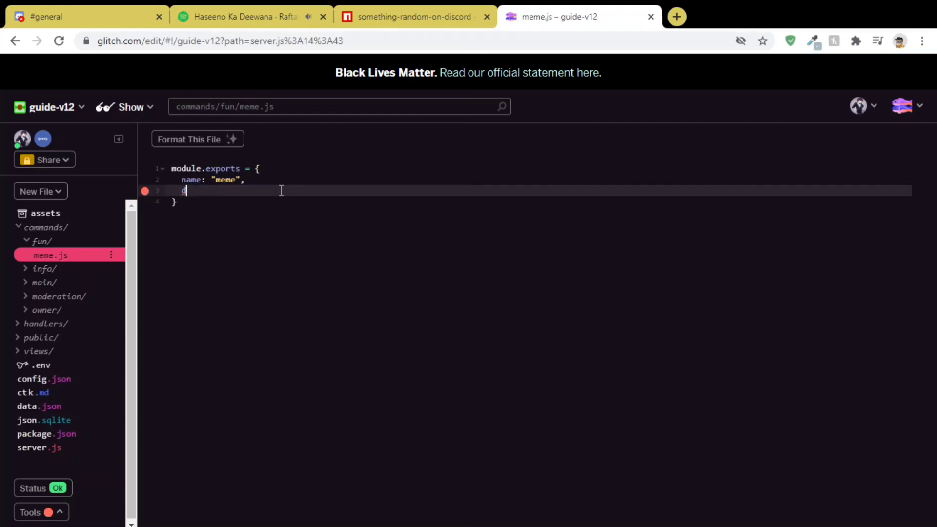
click(44, 268)
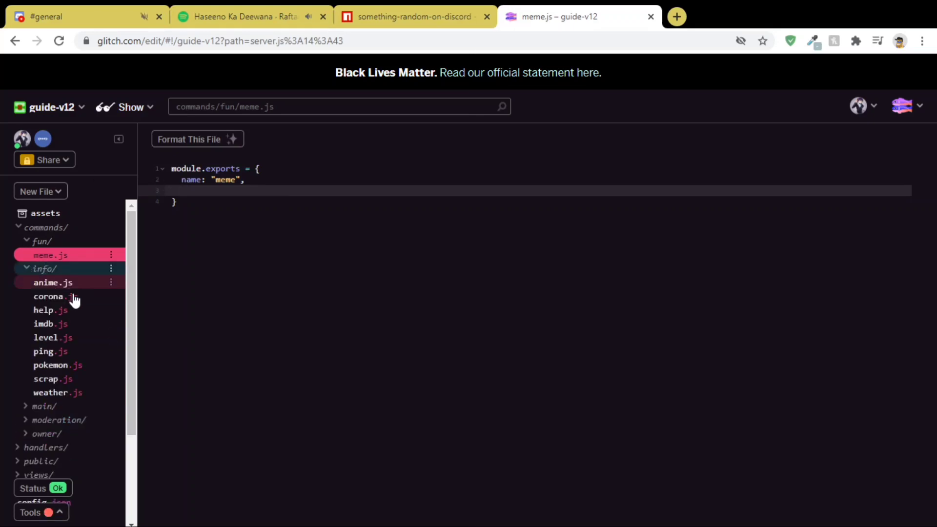
Borrow anime.js's property lines into meme.js and set category to "fun".
click(52, 282)
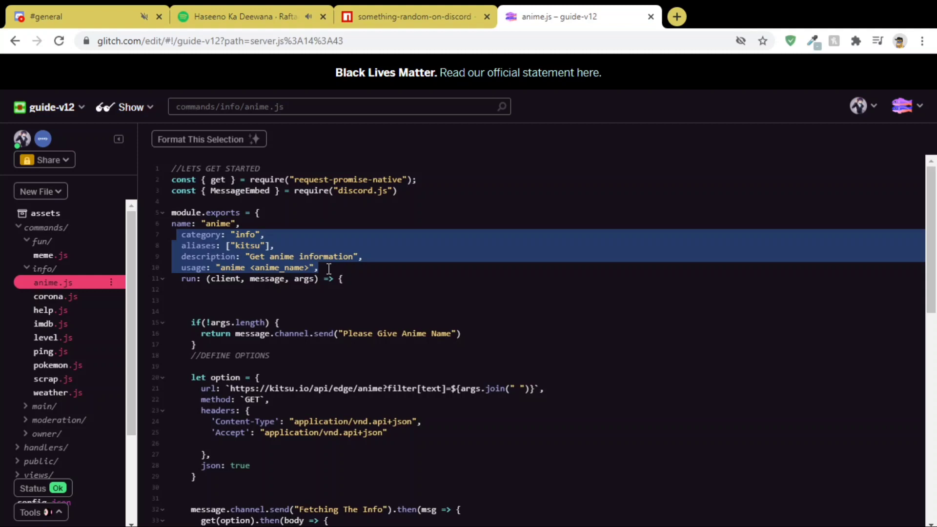
click(43, 255)
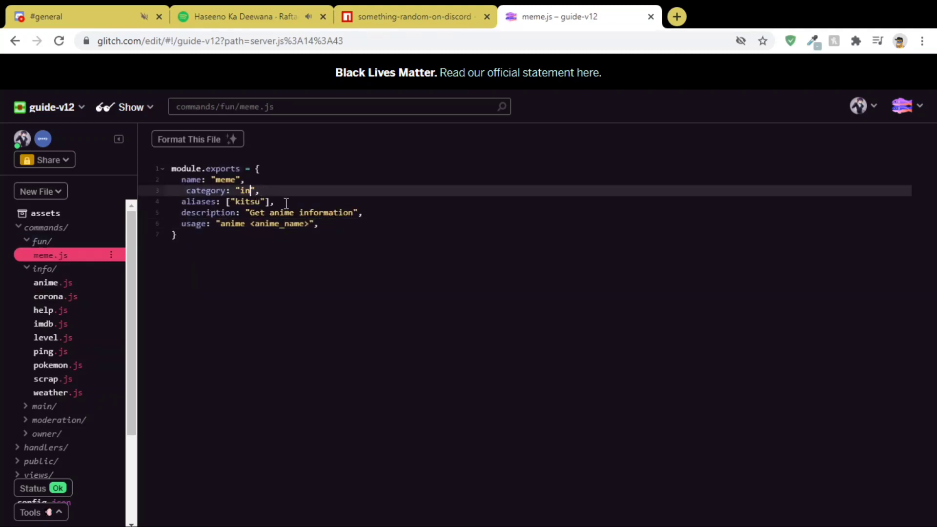
text(fun)
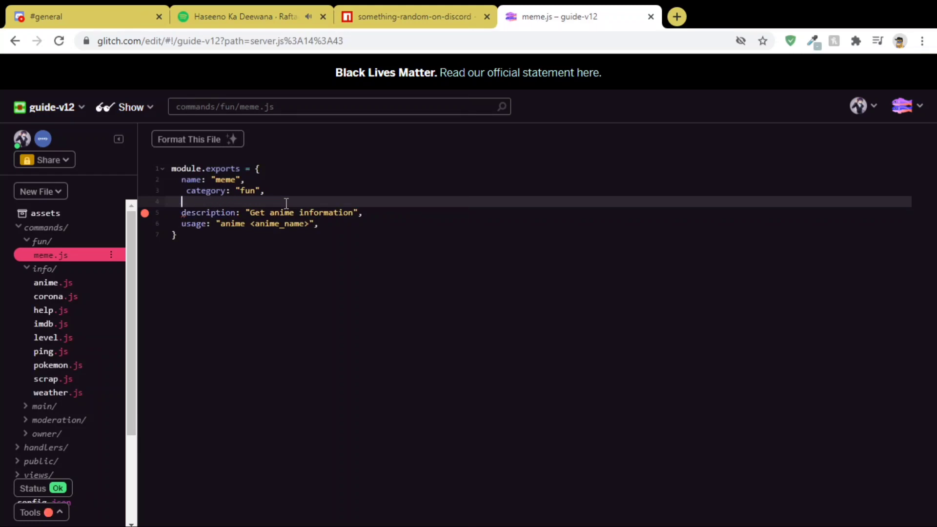
Set the description to "Get Fresh meme :D" and remove the copied usage line.
click(245, 211)
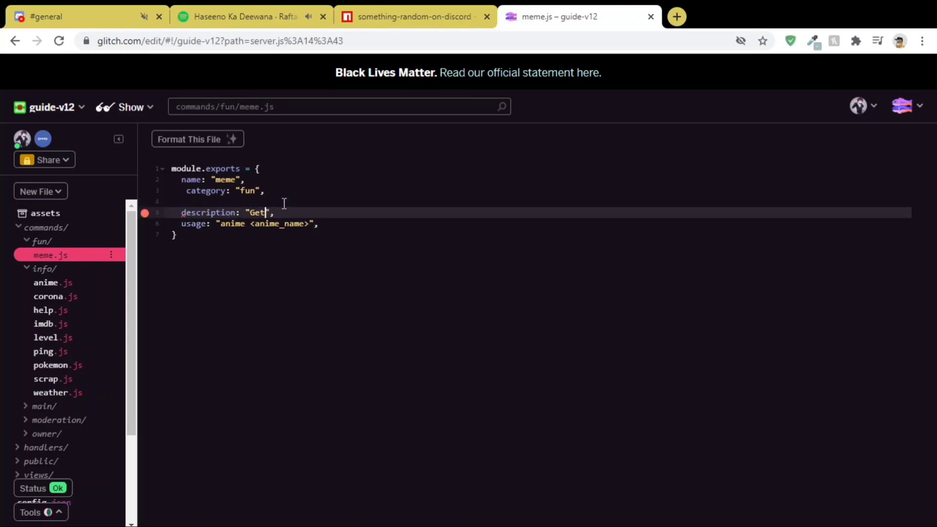
text(Fresh meme)
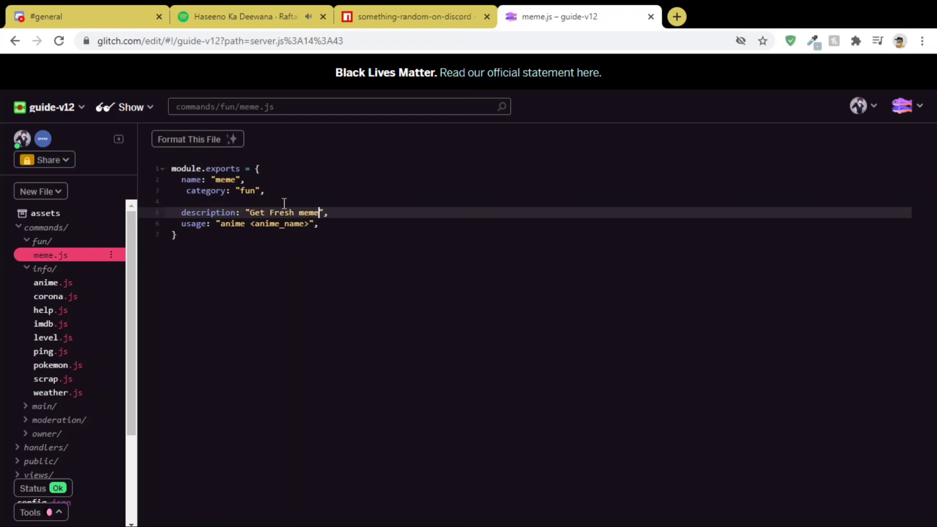
text(:D)
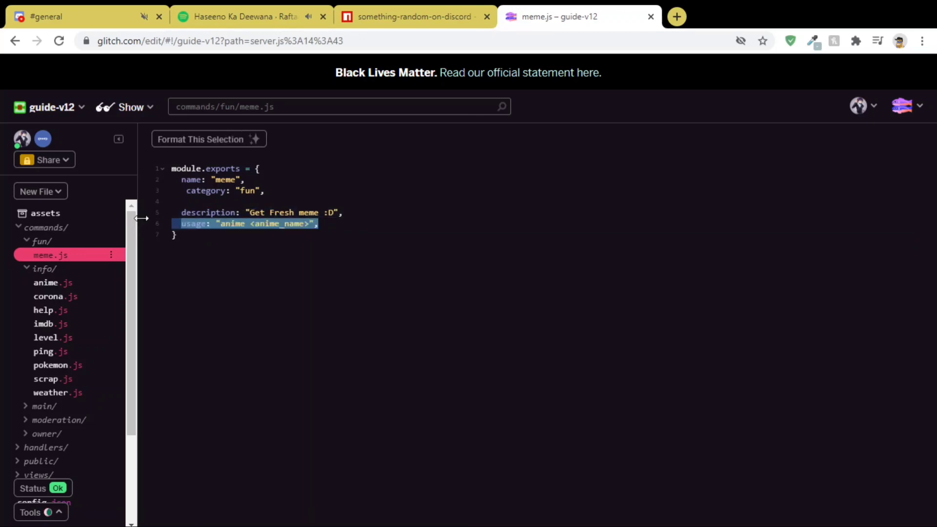
key(Delete)
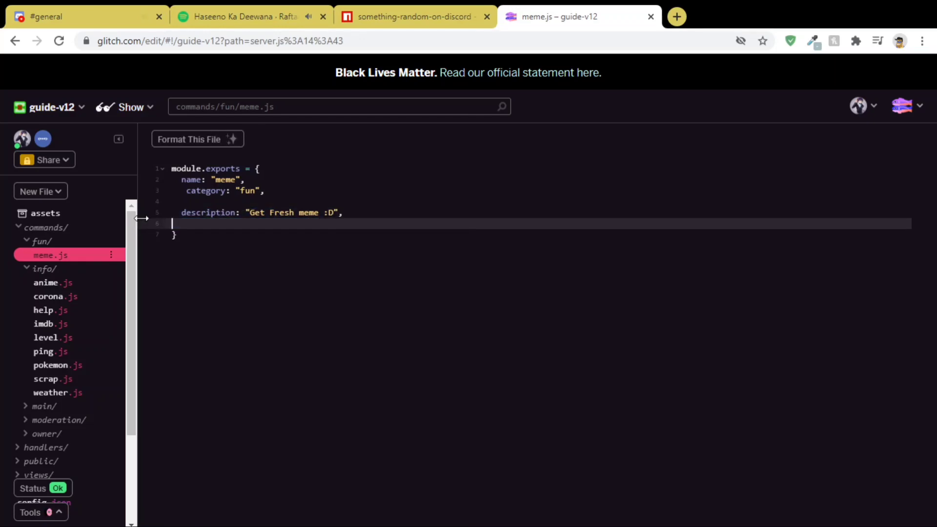
Add run: (client, message, args) => { } and begin a const line above it.
text(run:)
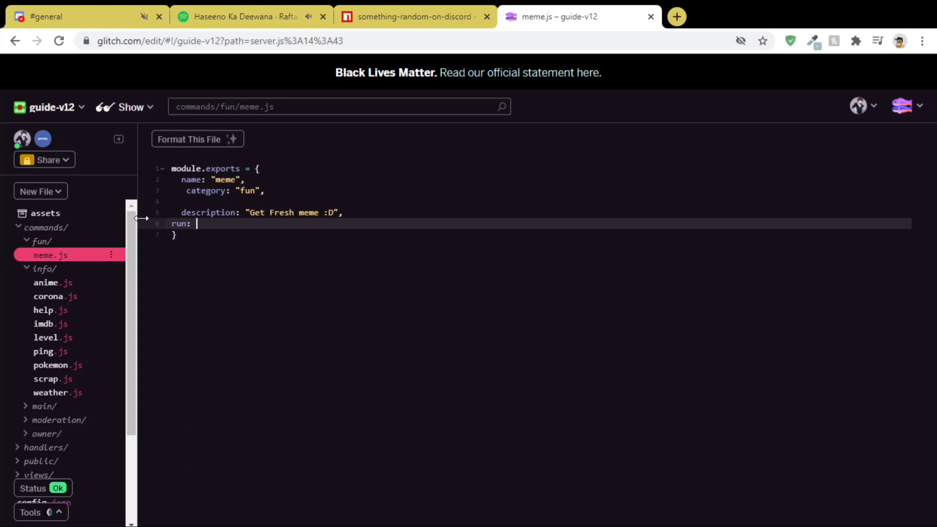
text((client))
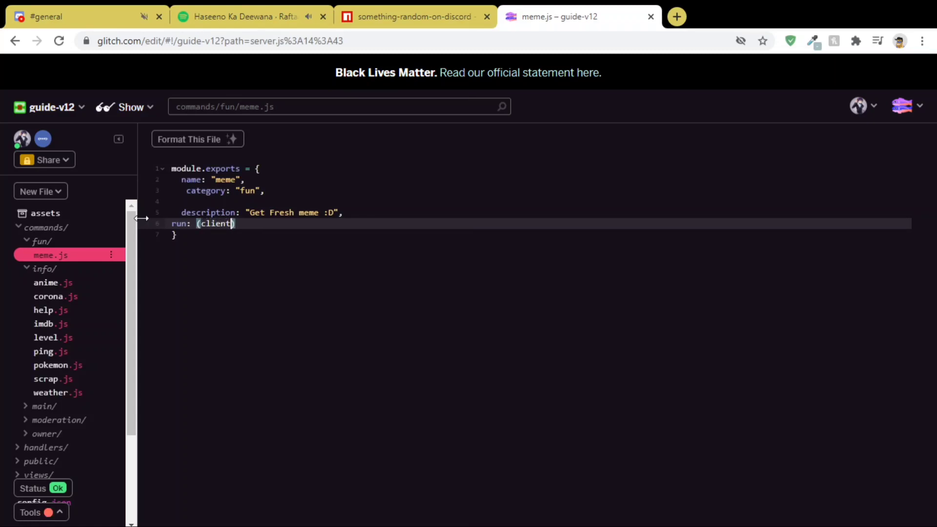
text(, message)
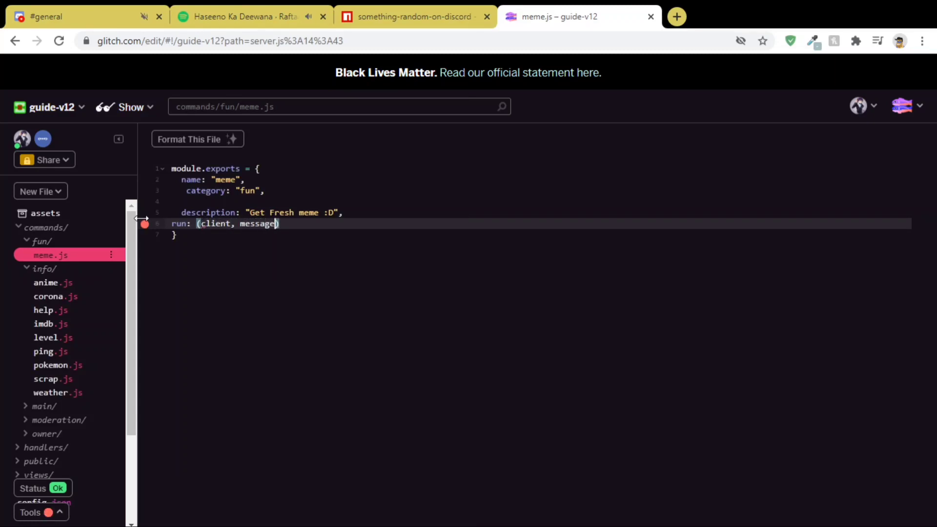
text(, args)
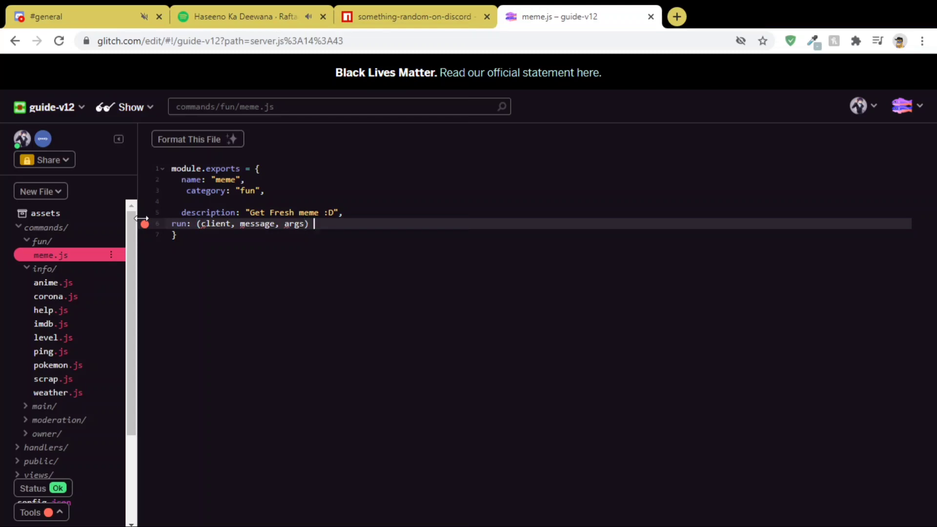
text(=>)
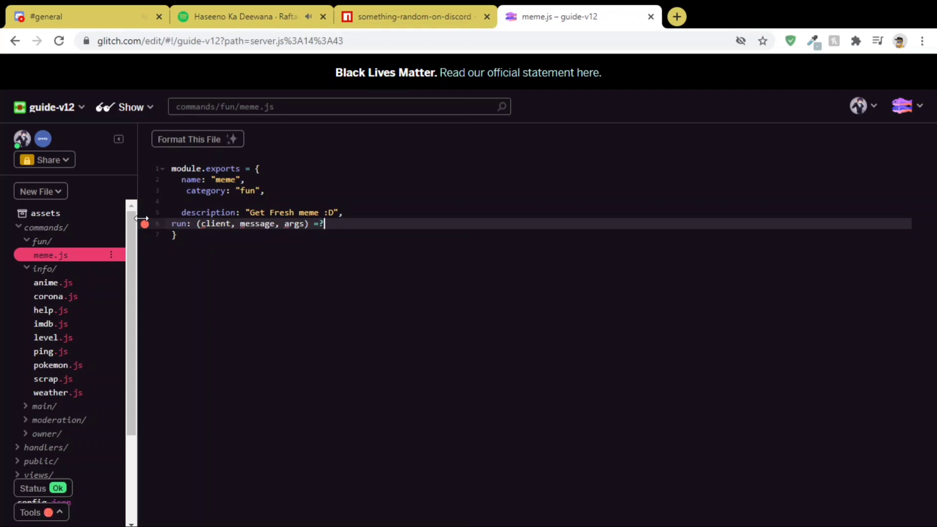
key(Backspace)
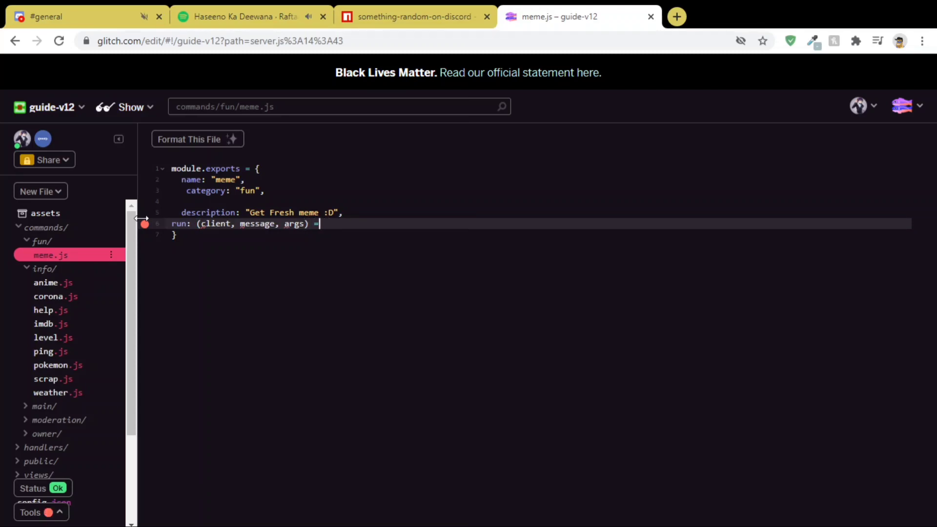
text(>)
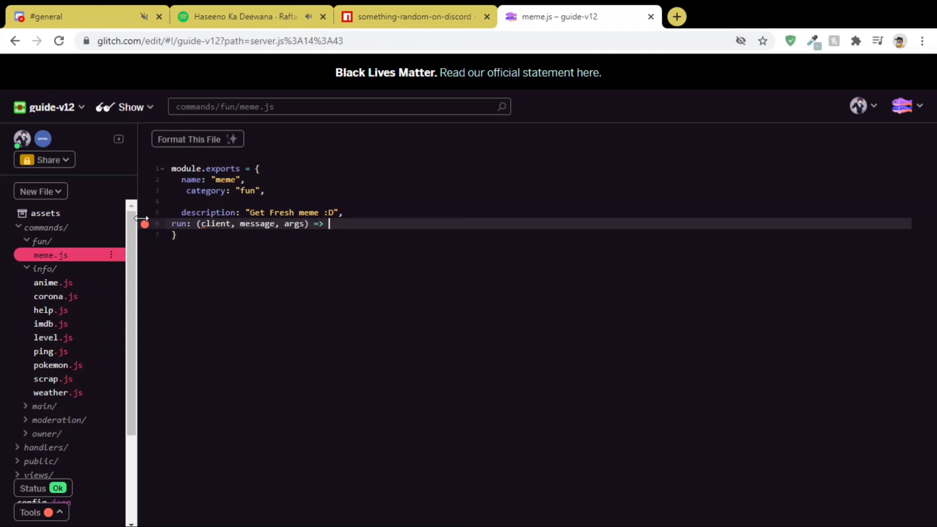
text({)
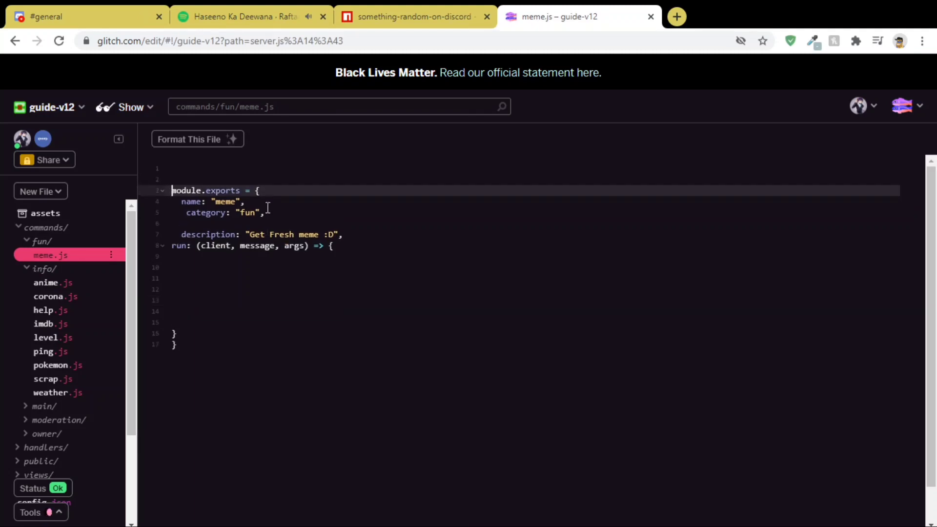
text(const {)
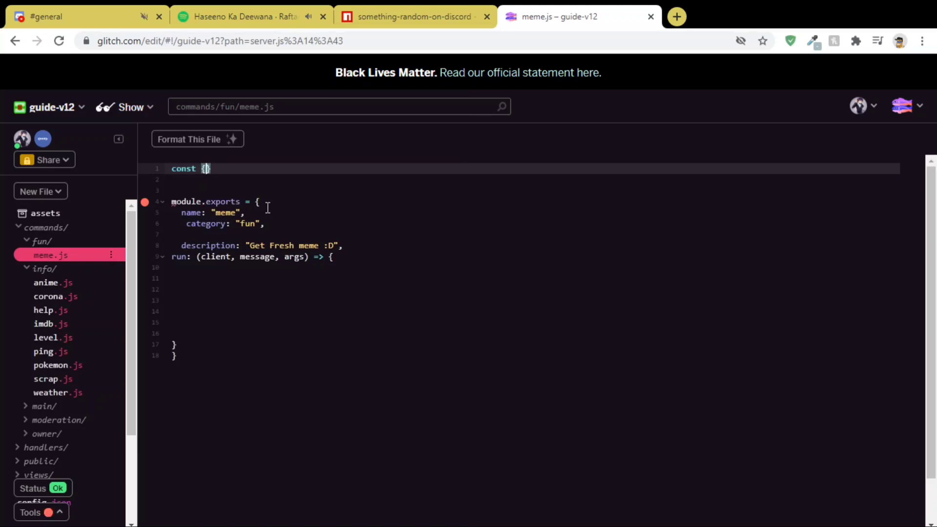
Copy the require and new Random() setup lines from the something-random-on-discord npm page.
click(414, 17)
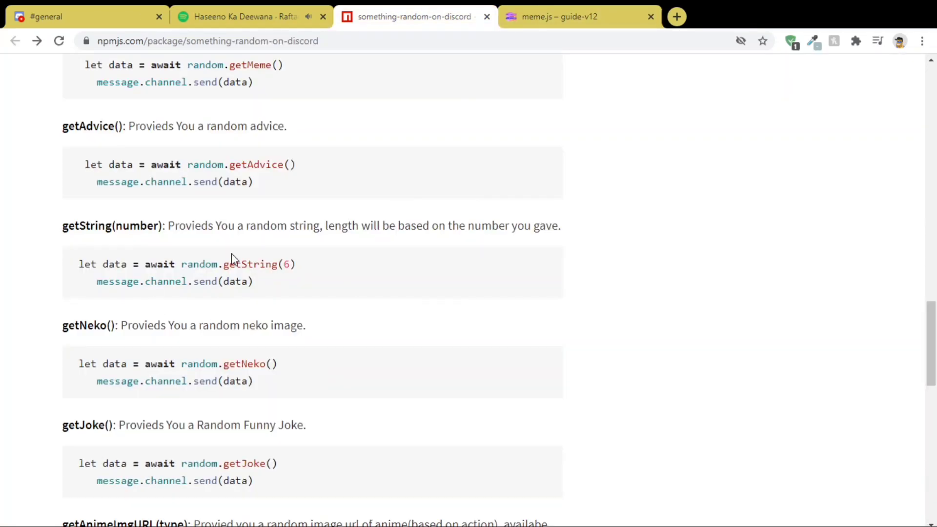
scroll(up, 3)
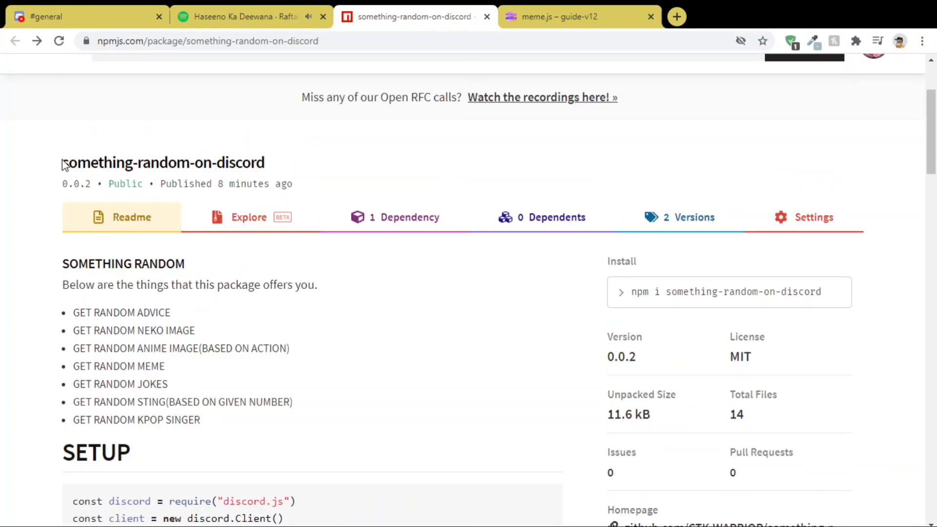
double_click(163, 162)
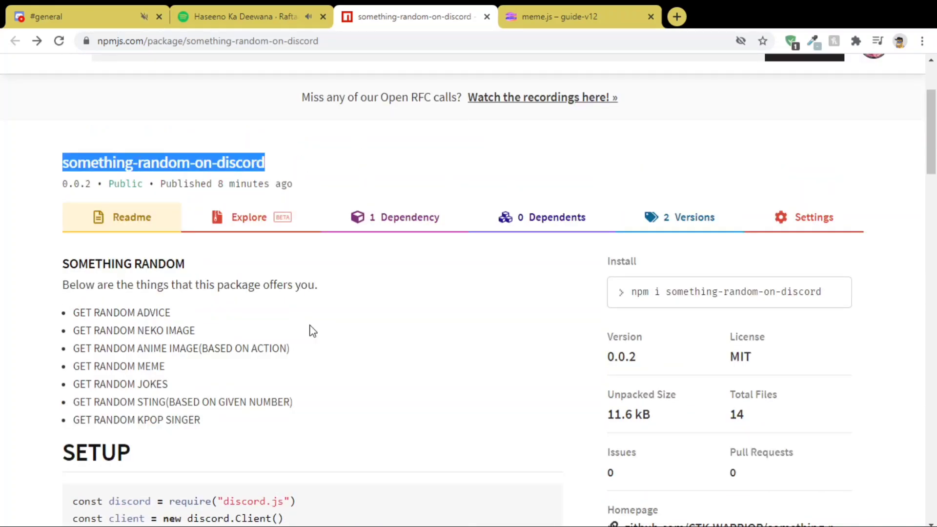
scroll(down, 3)
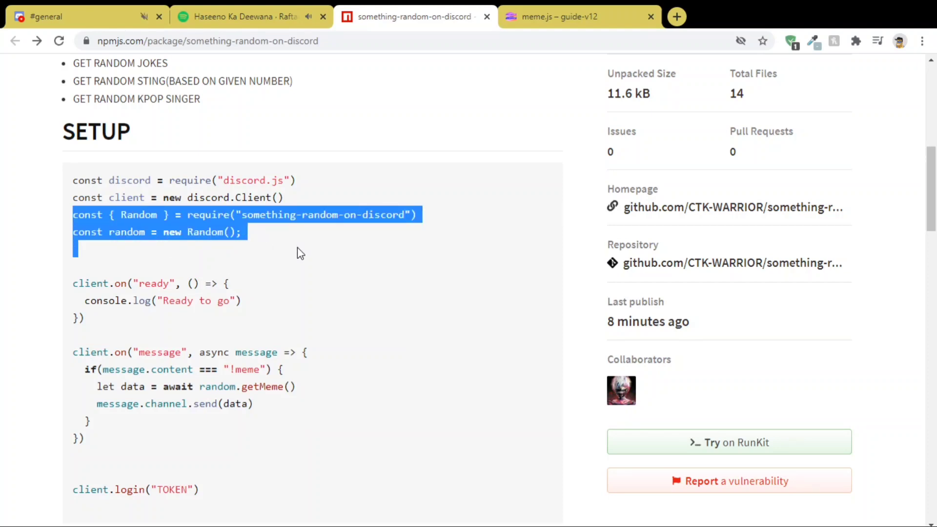
click(577, 16)
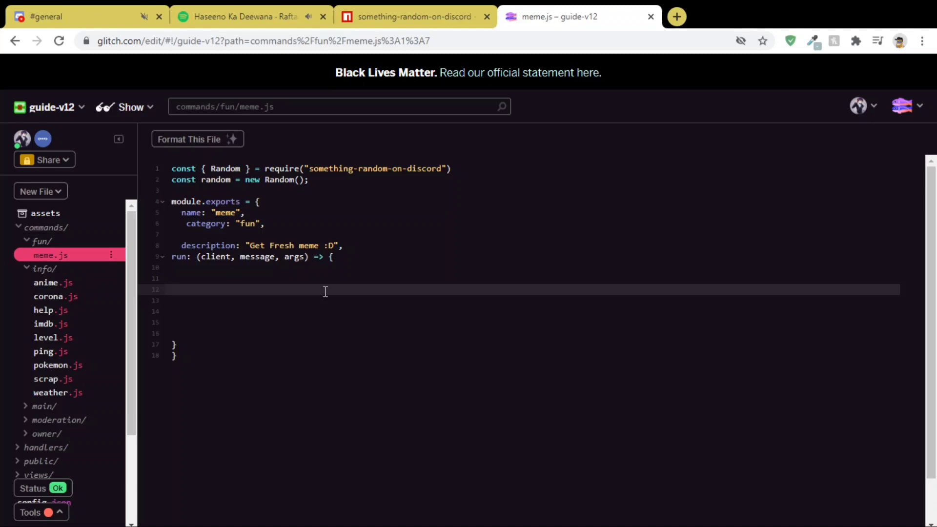
Declare the run function async before its (client, message, args) parameters.
text(messa)
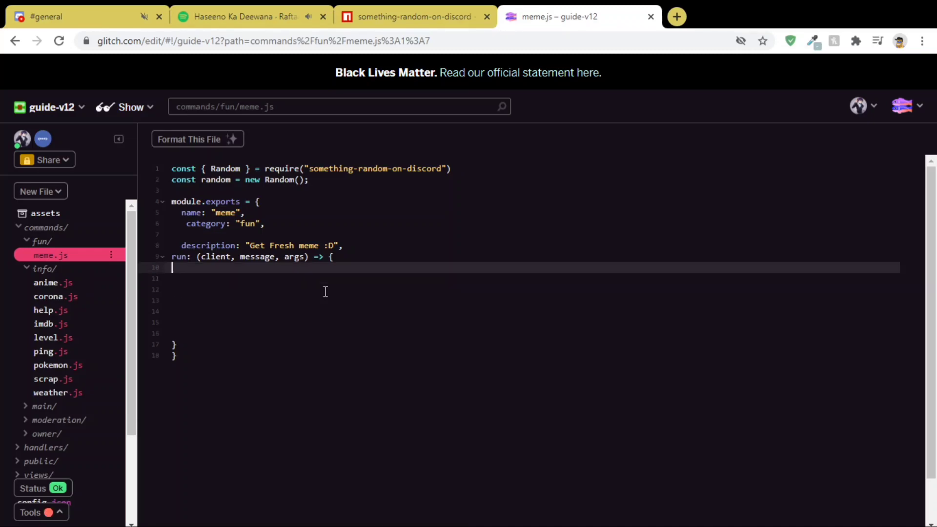
text(as)
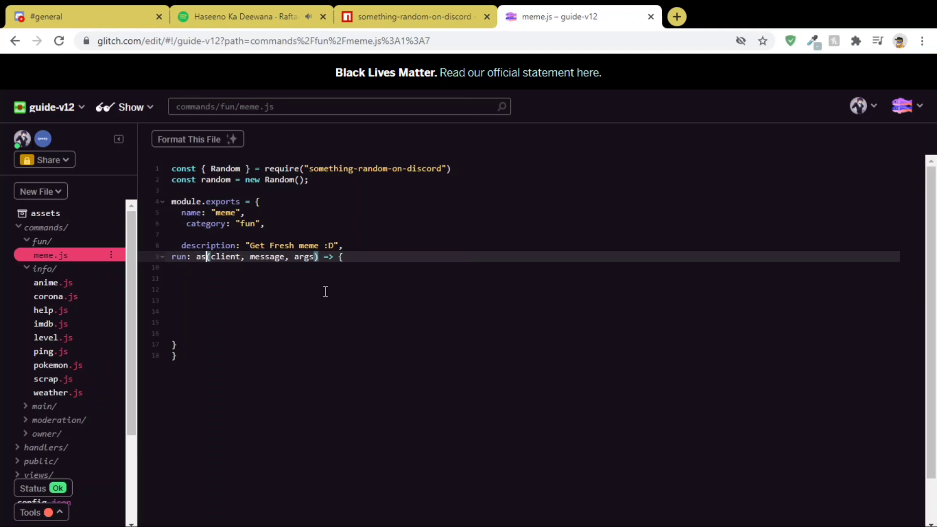
text(ync)
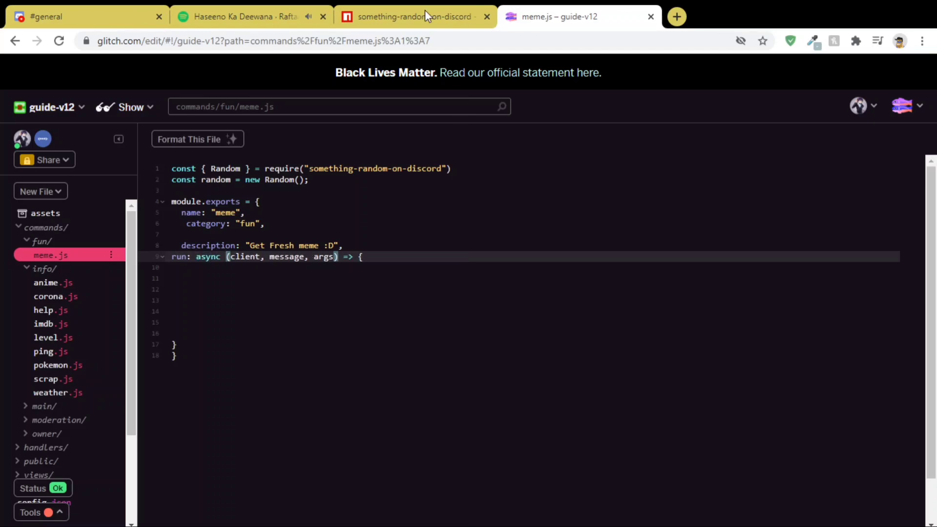
click(411, 17)
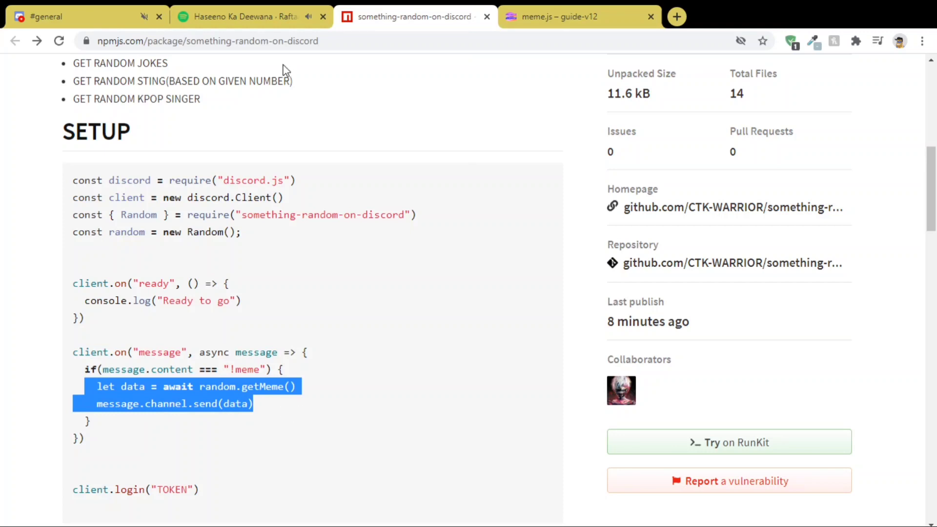
Paste the getMeme and message.channel.send lines into run and remove the blank line.
click(549, 16)
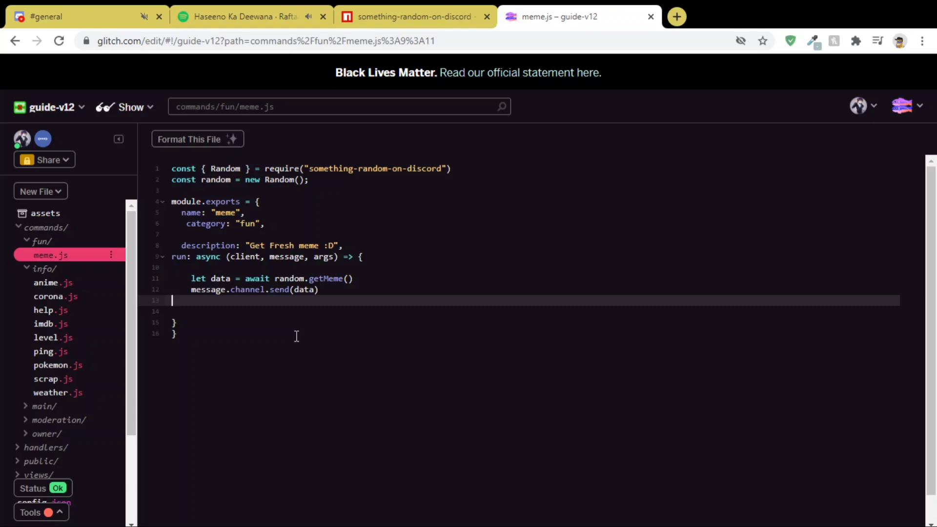
key(Backspace)
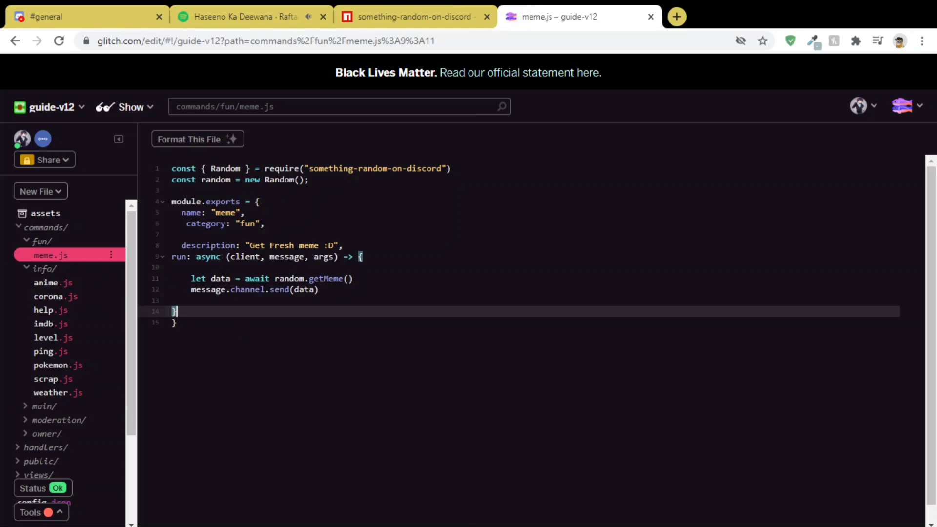
Select the something-random-on-discord package name inside meme.js's require line.
click(175, 311)
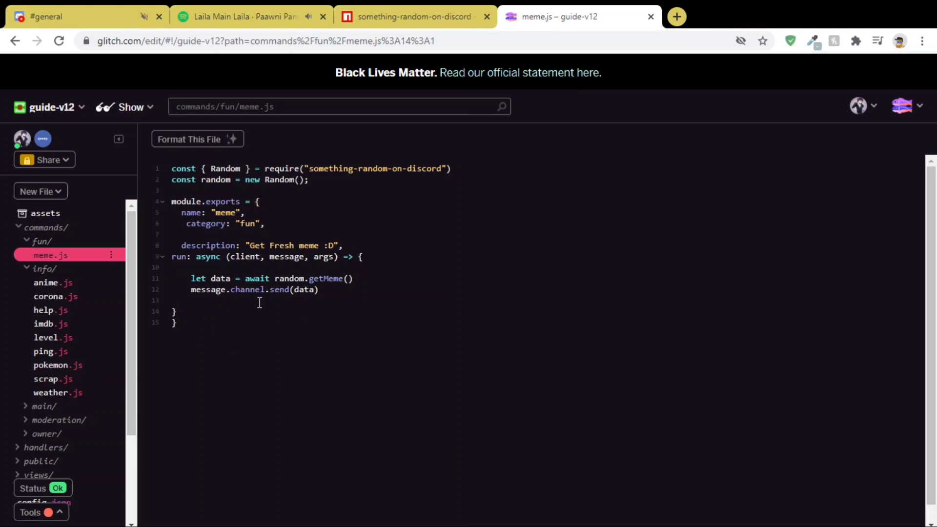
scroll(down, 3)
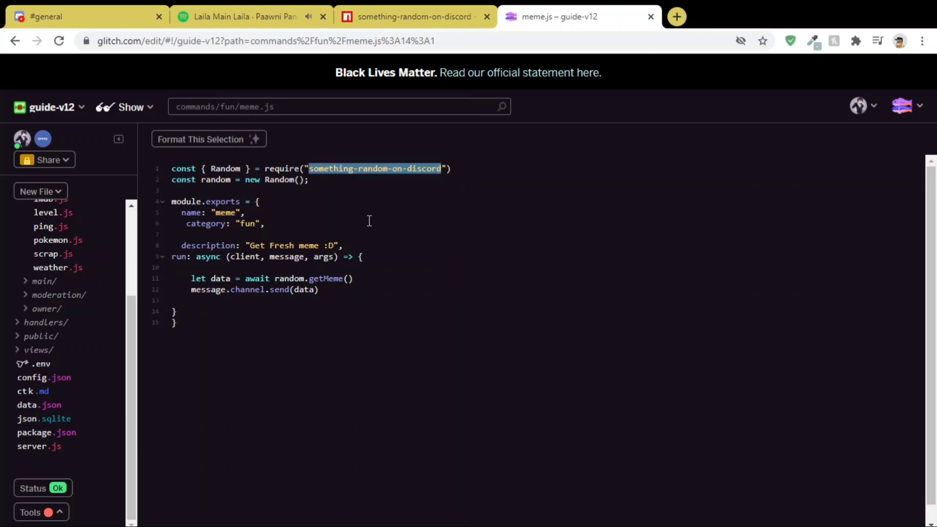
Install something-random-on-discord via package.json's Add Package search, then head to Discord.
click(47, 433)
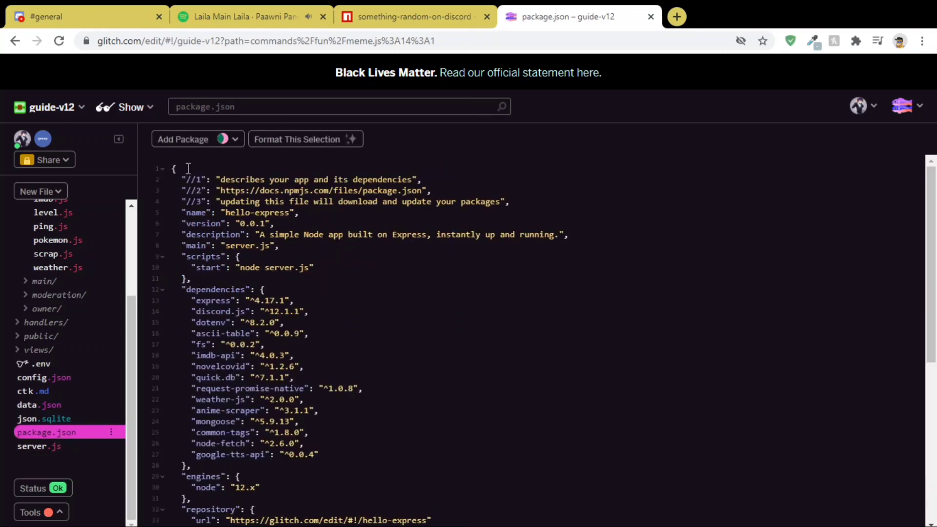
click(182, 139)
text(something-random-on-discord)
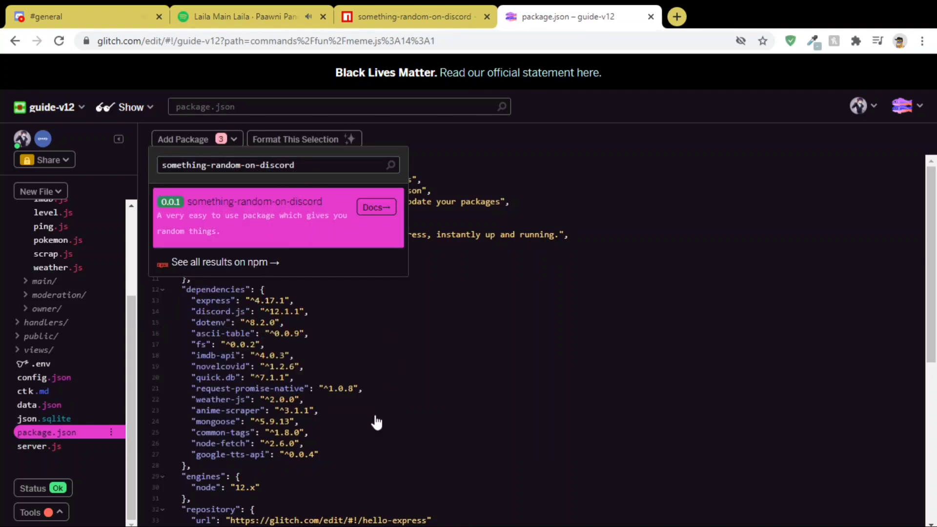
click(277, 216)
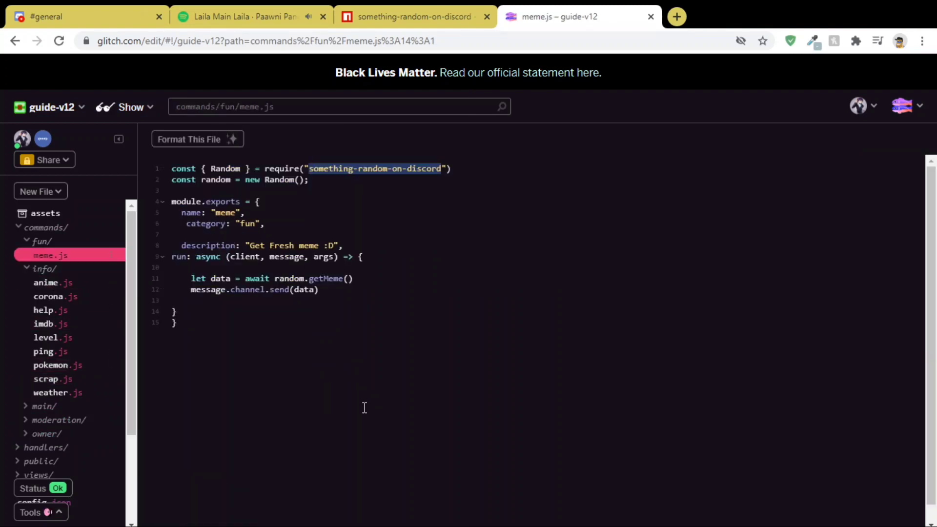
click(353, 278)
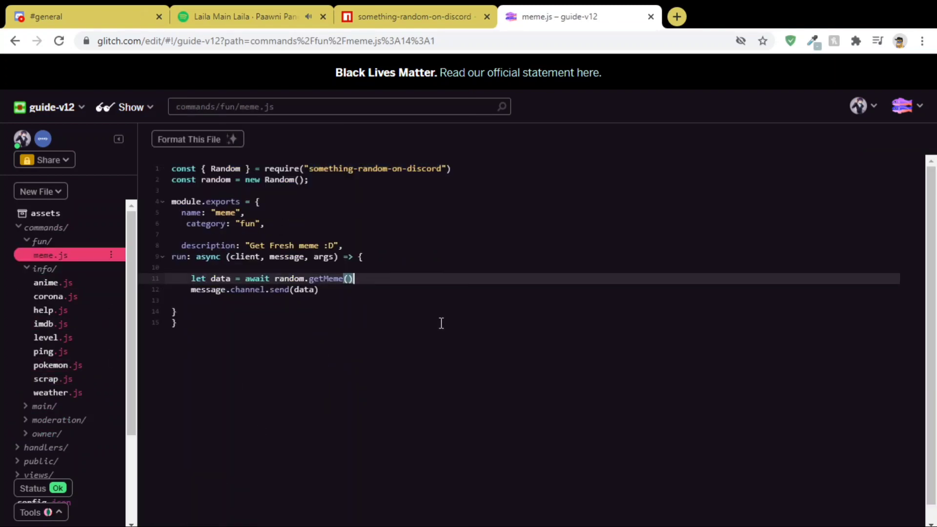
mouse_move(57, 392)
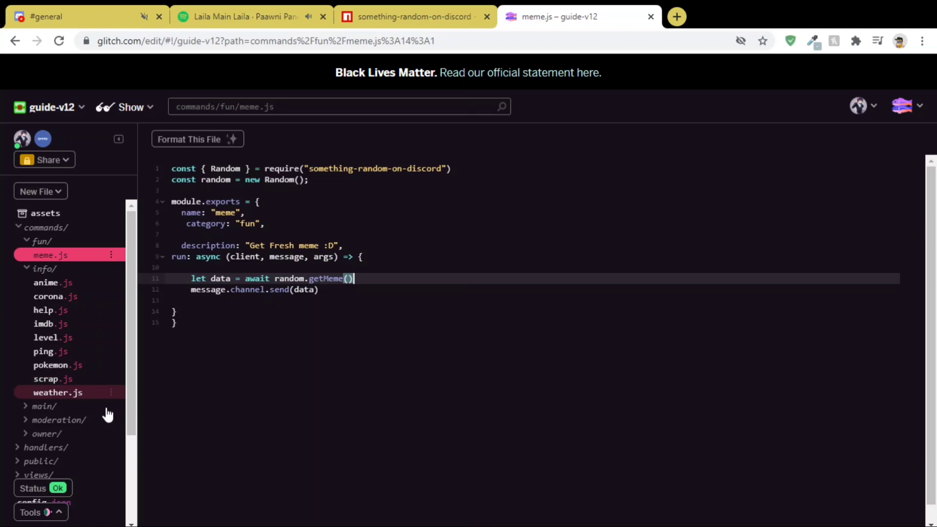
click(84, 17)
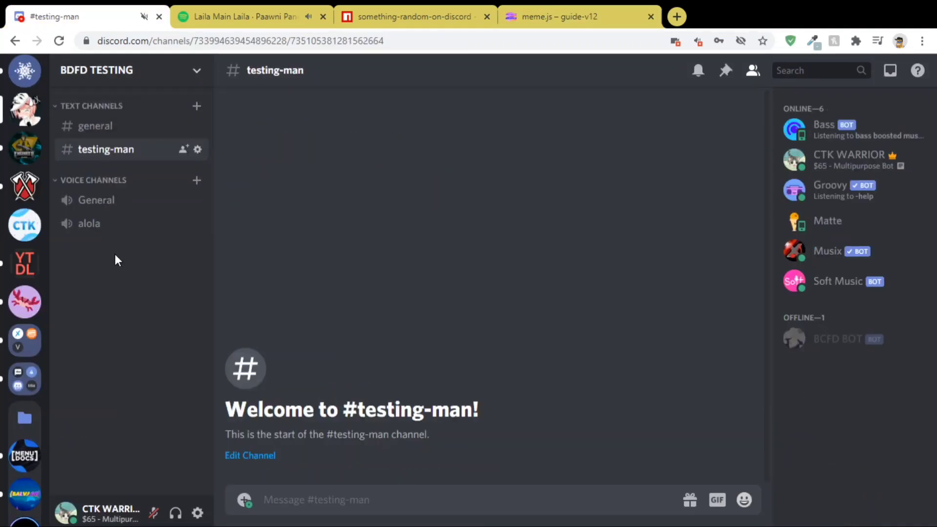
Send !meme in the testing-man channel, then return to Glitch's tools with the bot offline.
text(!meme)
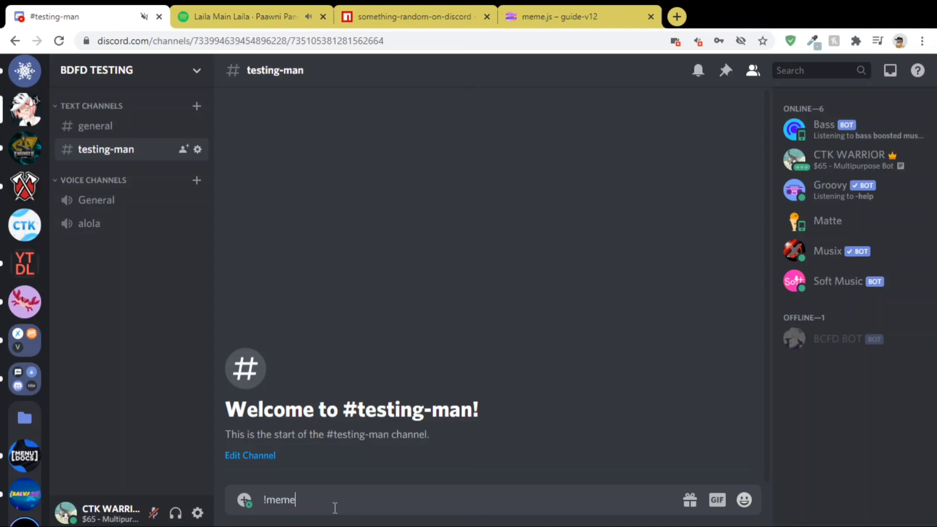
key(Return)
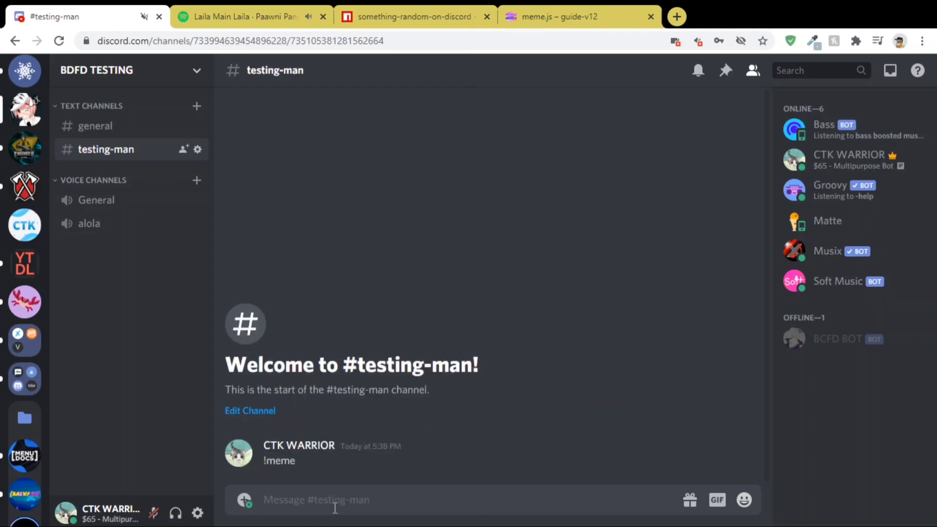
mouse_move(510, 202)
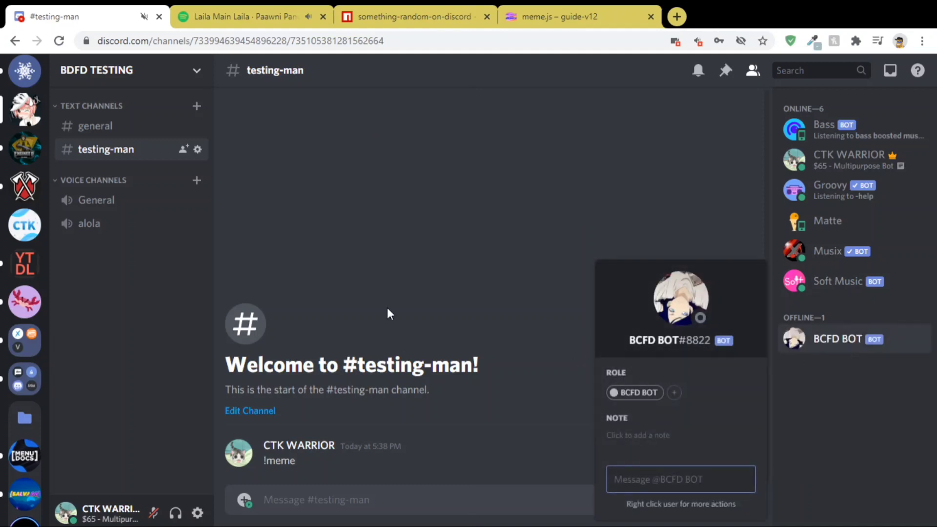
click(576, 17)
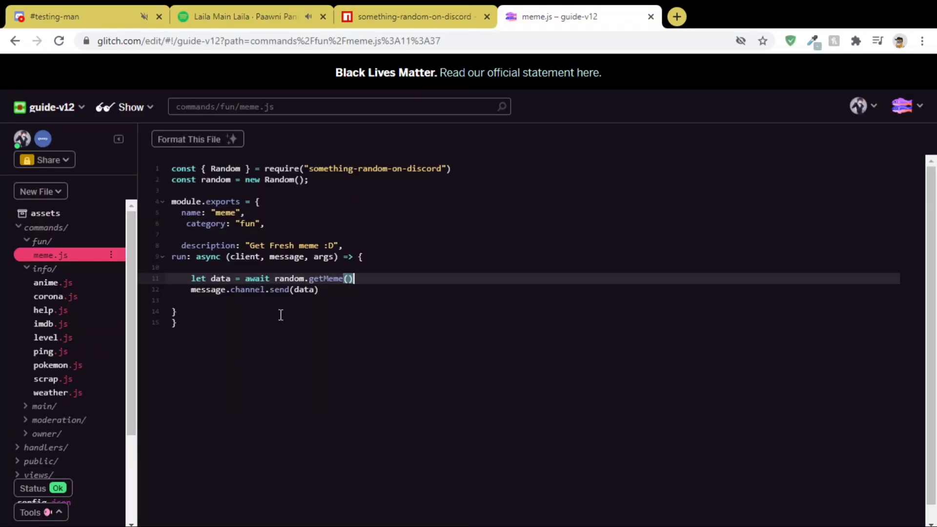
click(35, 512)
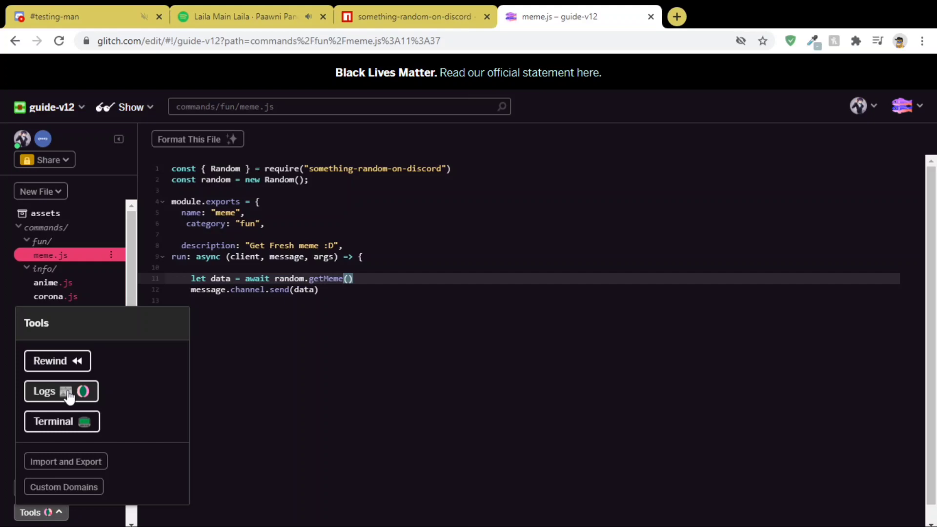
View the project logs listing the loaded commands and the ready message.
click(44, 392)
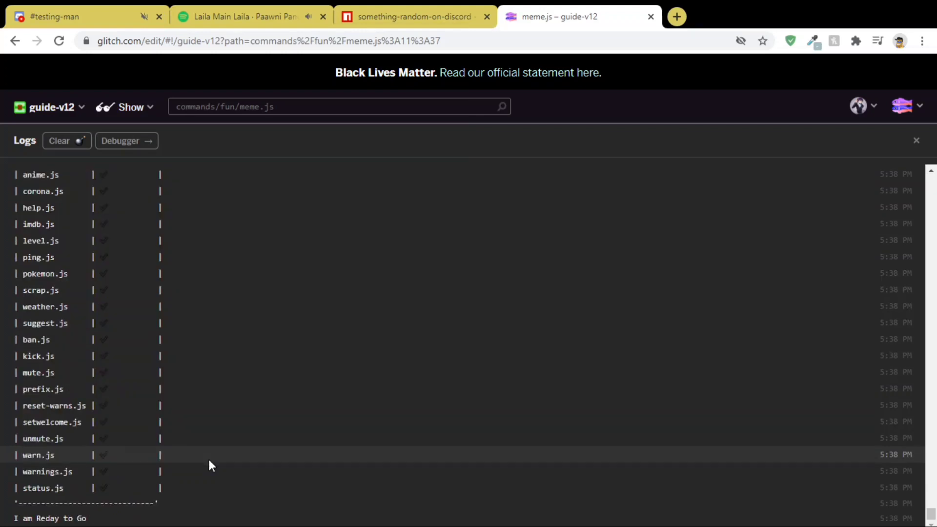
Send !meme in #testing-man and review the bot's meme embed replies.
click(84, 16)
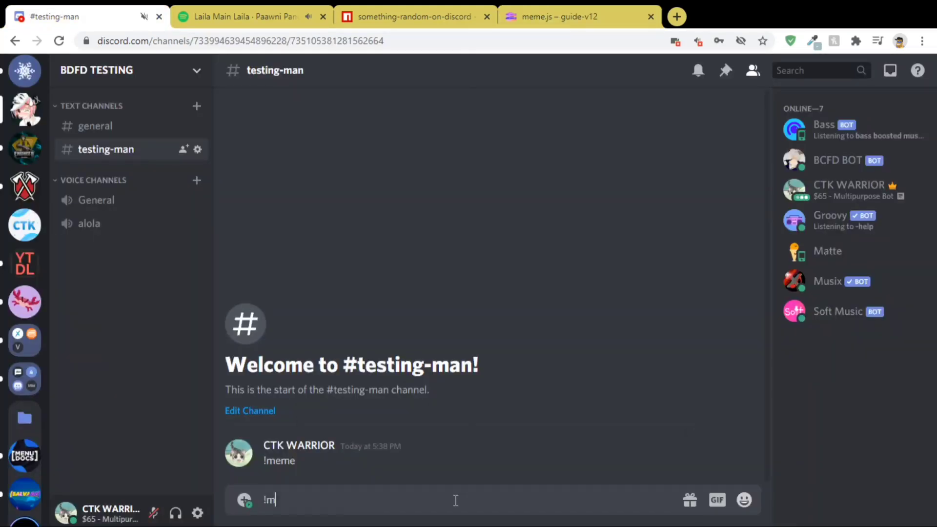
key(Return)
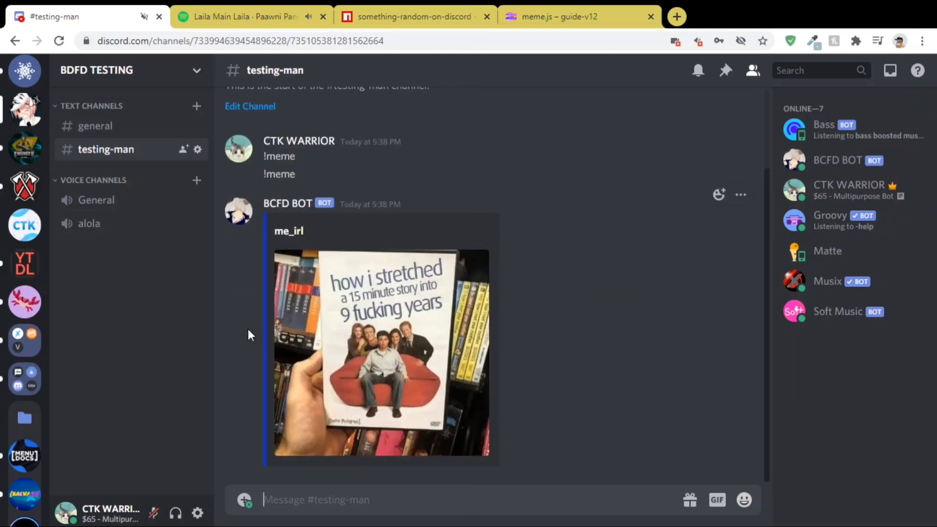
scroll(down, 3)
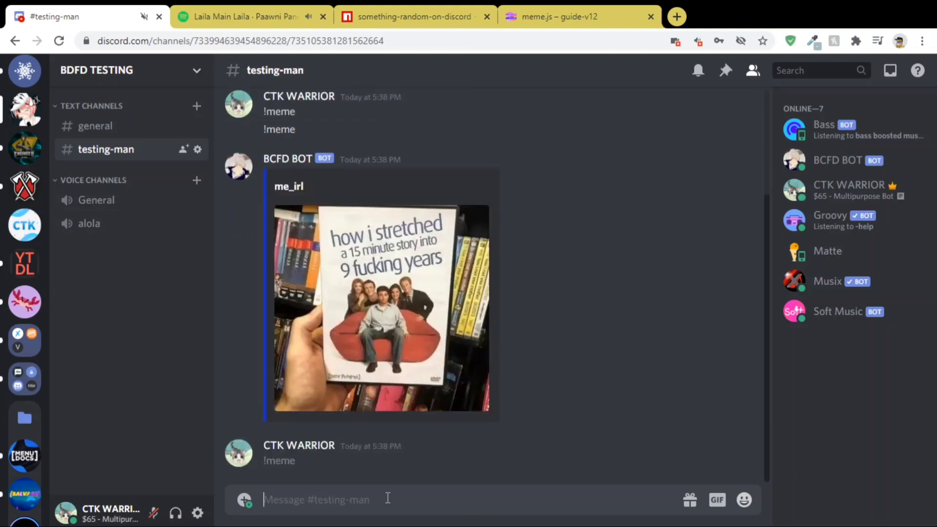
scroll(down, 3)
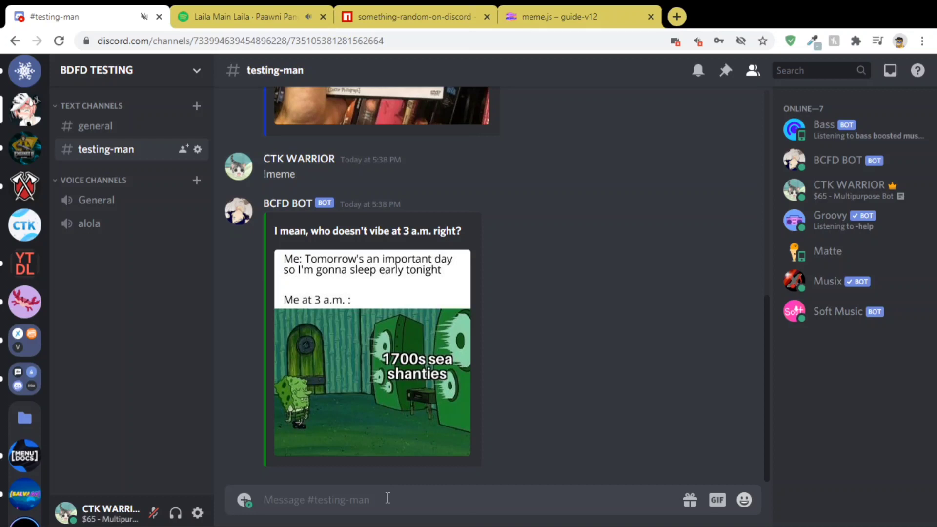
mouse_move(624, 23)
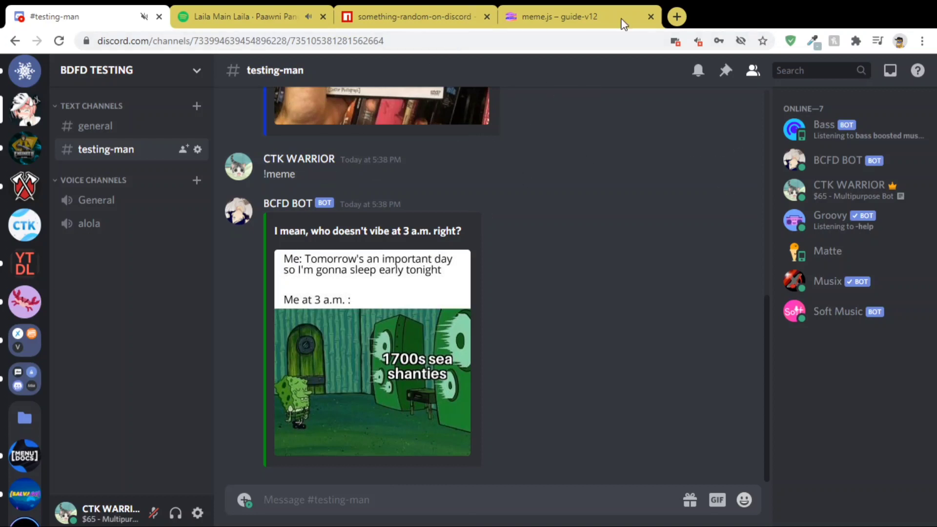
Add a new file commands/fun/joke.js to the bot project.
click(558, 17)
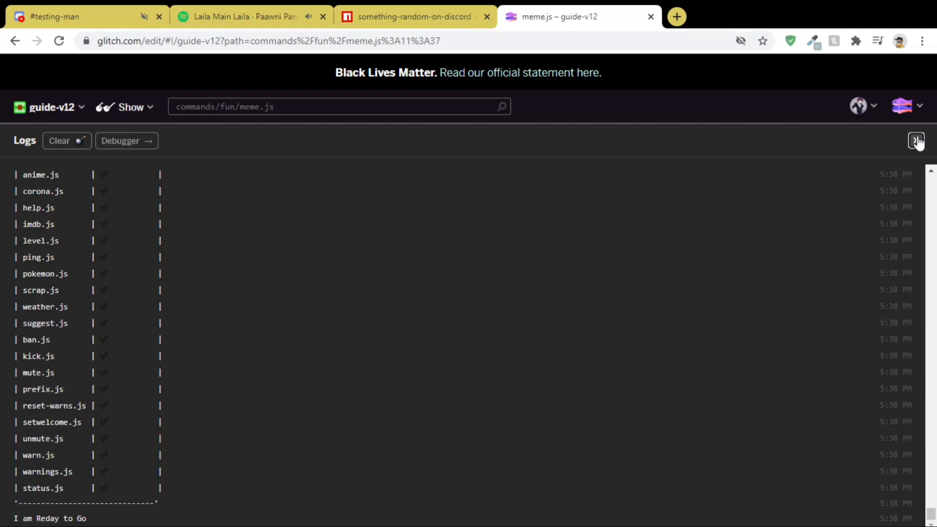
click(916, 141)
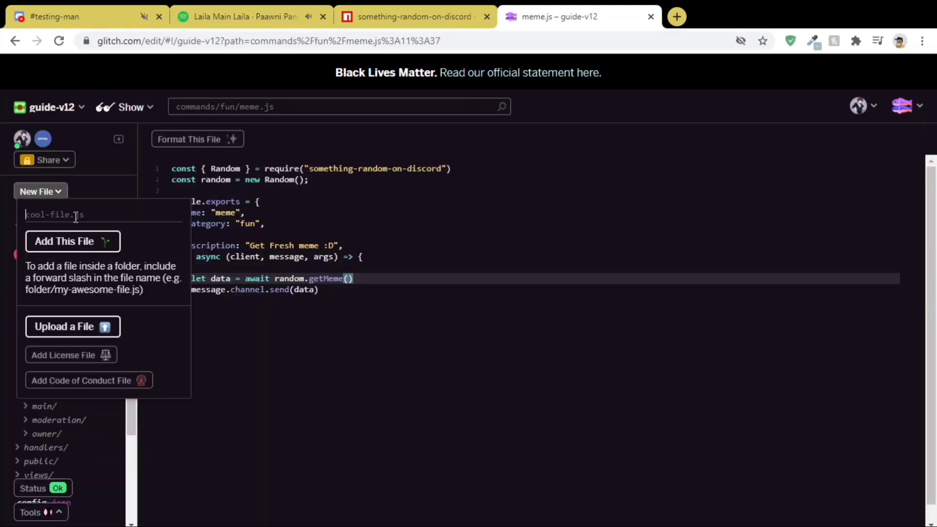
text(commands/f)
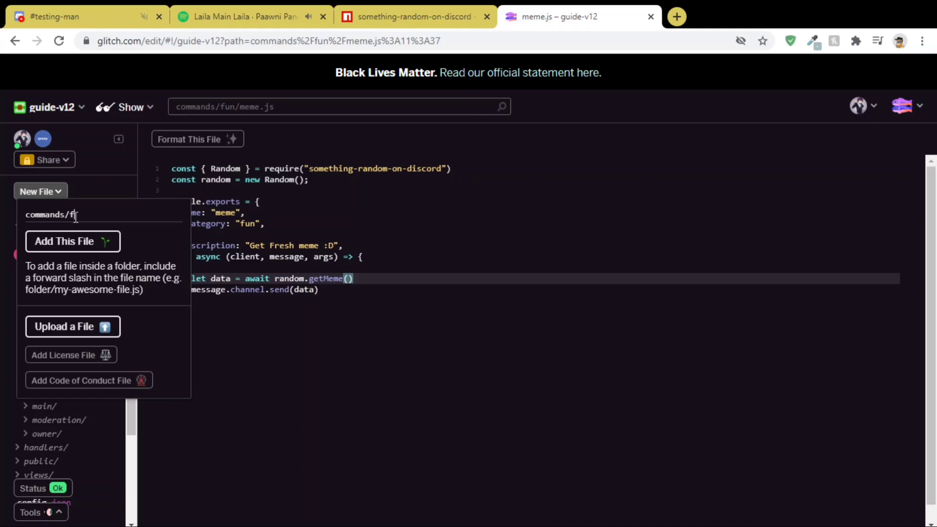
text(un/joke)
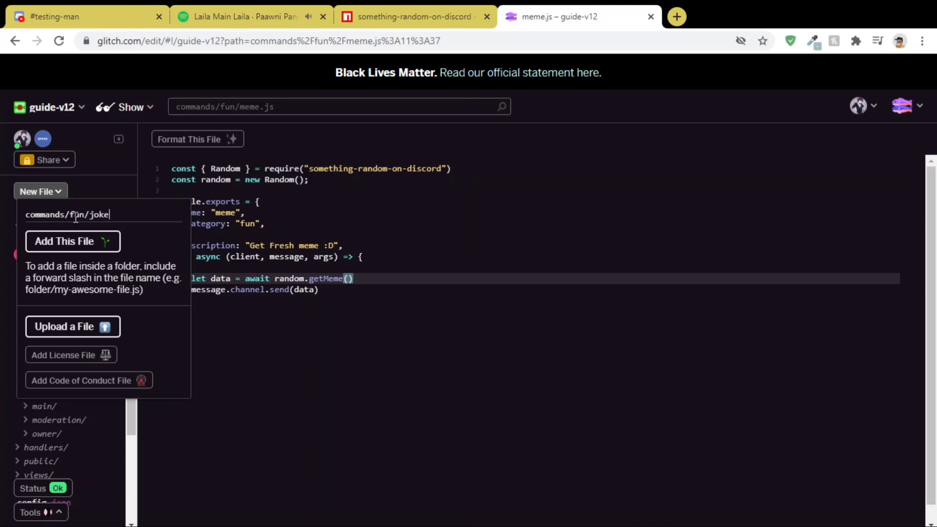
click(72, 241)
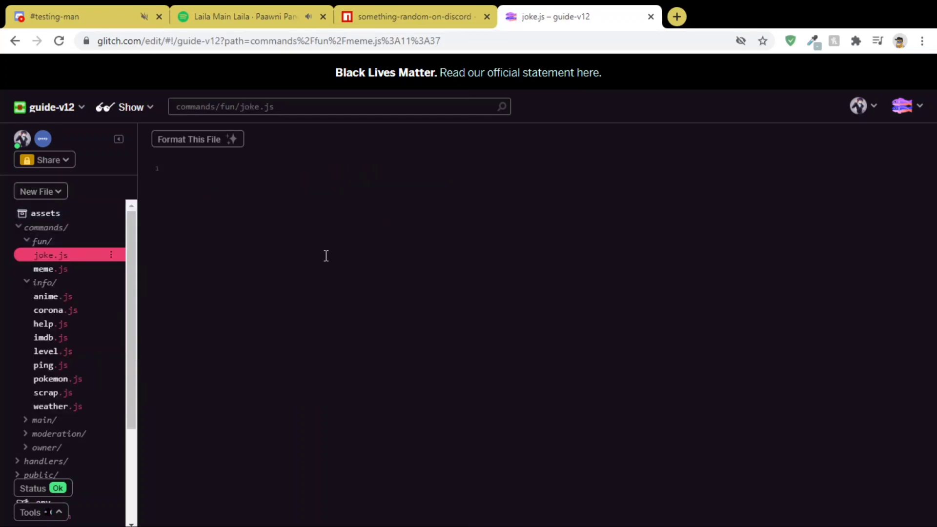
Paste the meme.js code into joke.js, renaming it to 'joke' with a Joke description and random.getJoke().
click(50, 268)
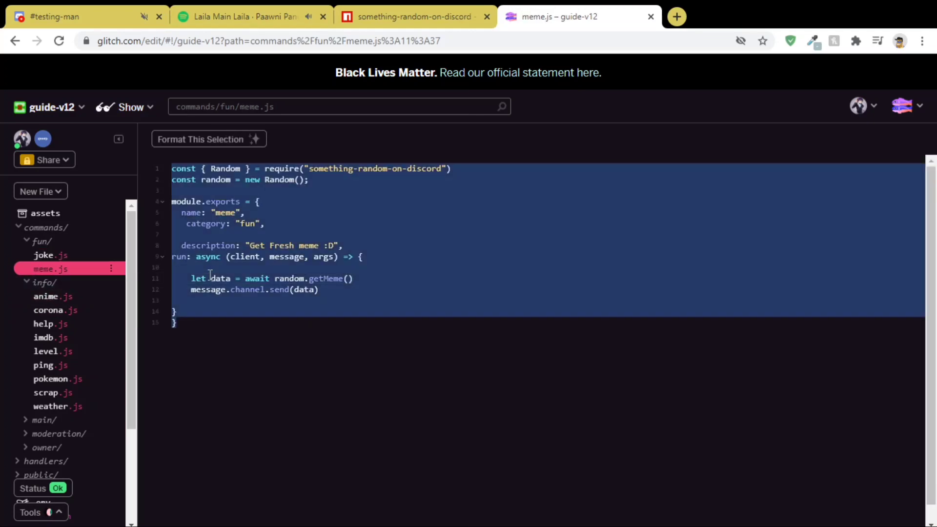
click(50, 255)
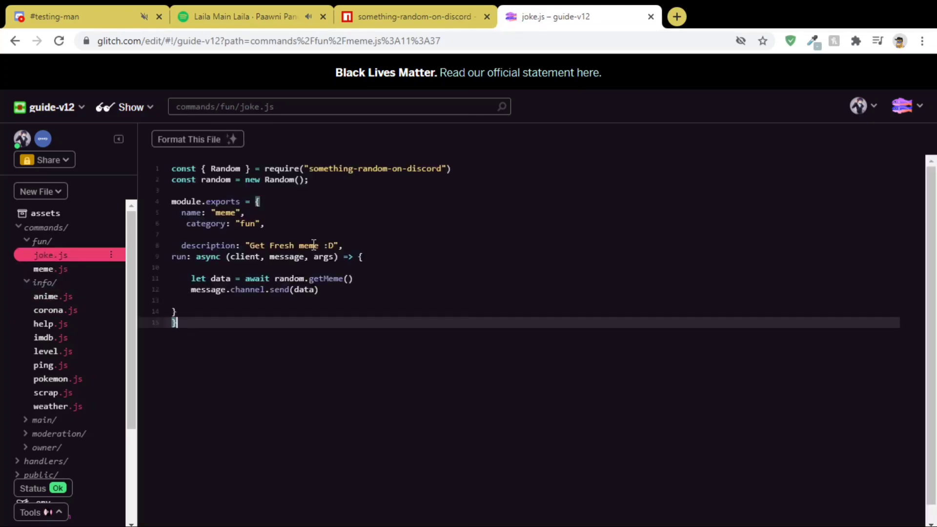
click(224, 213)
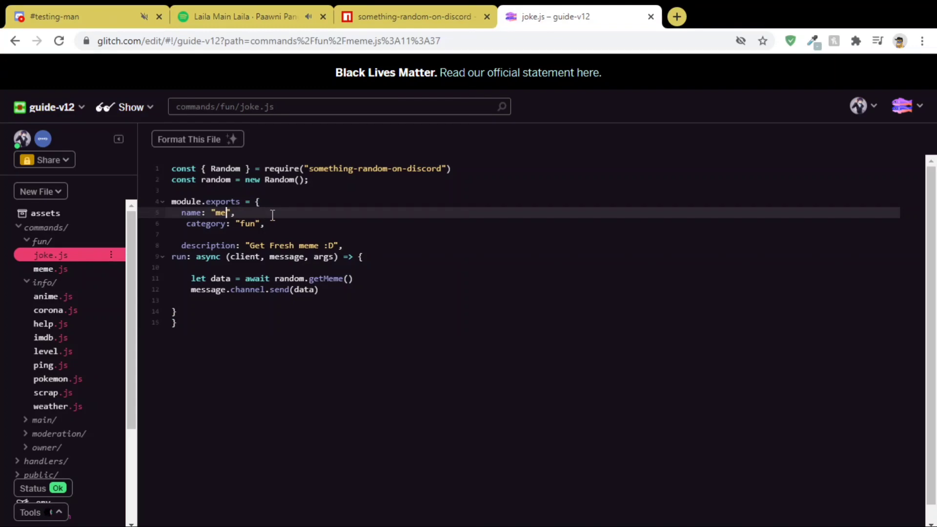
text(joke)
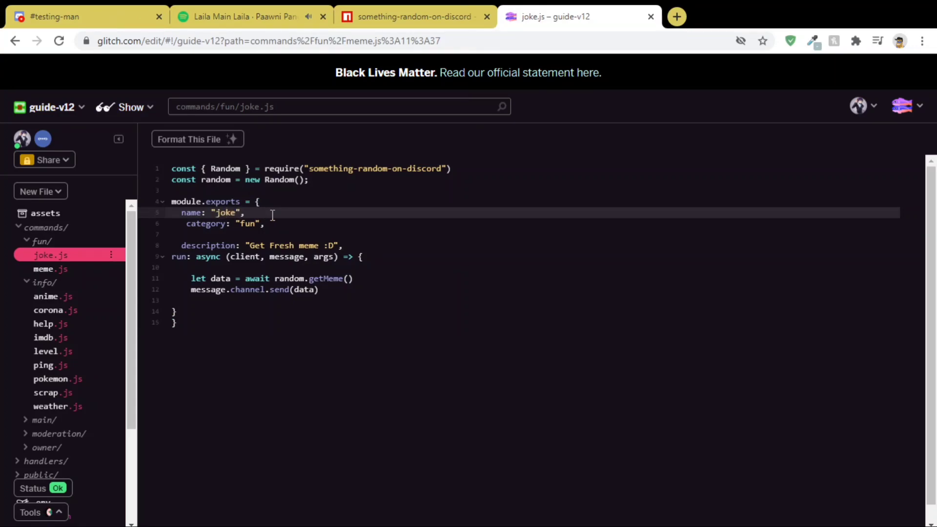
click(316, 245)
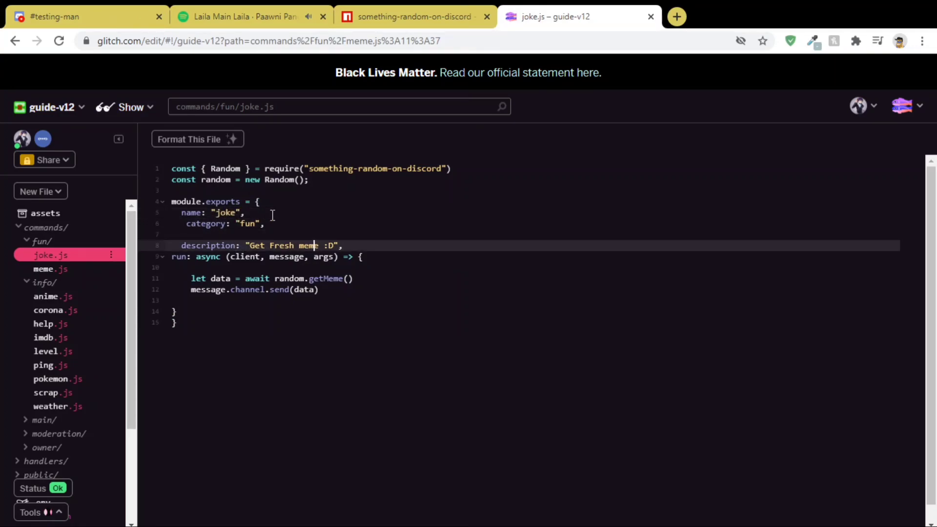
text(Joke)
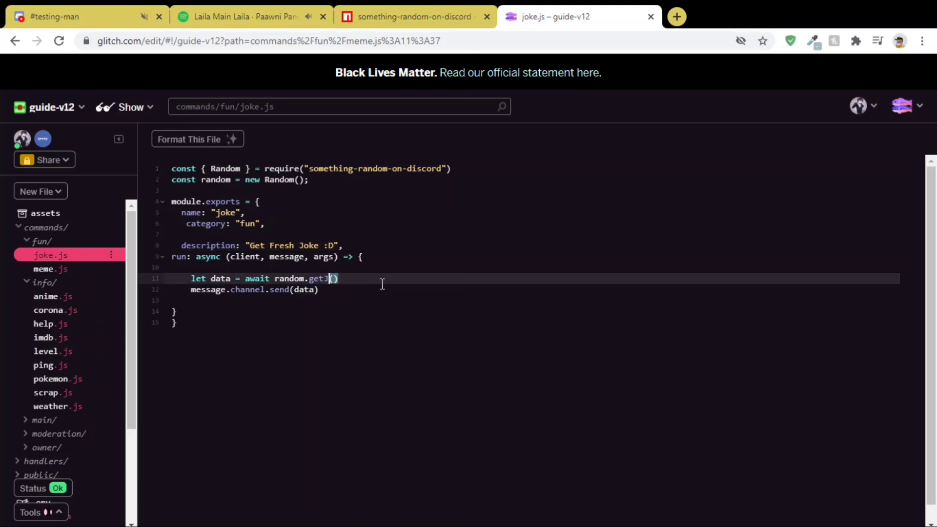
text(oke)
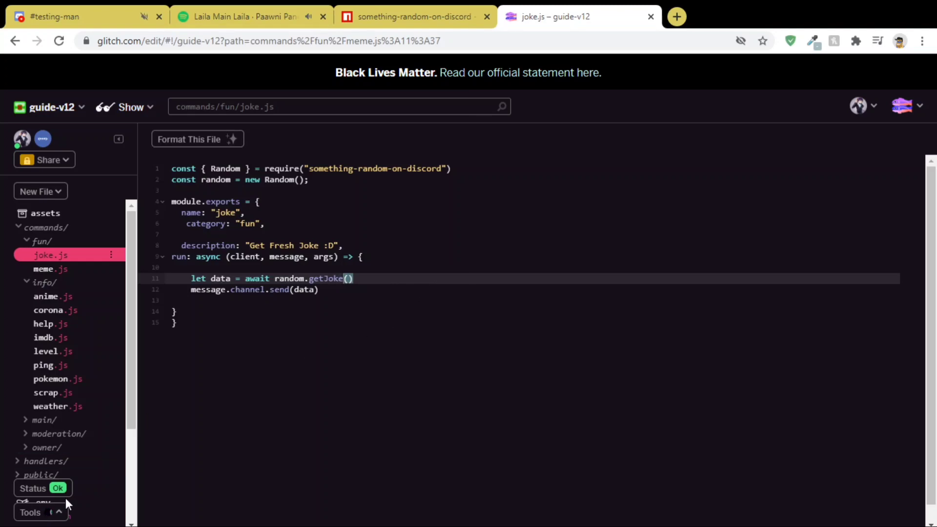
Check the project logs show the bot ready again, then return to Discord.
click(31, 512)
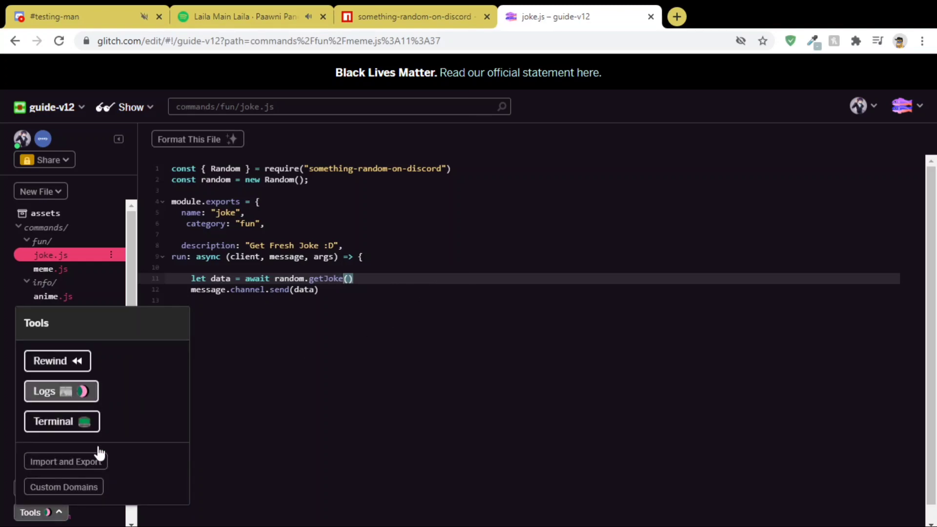
click(61, 391)
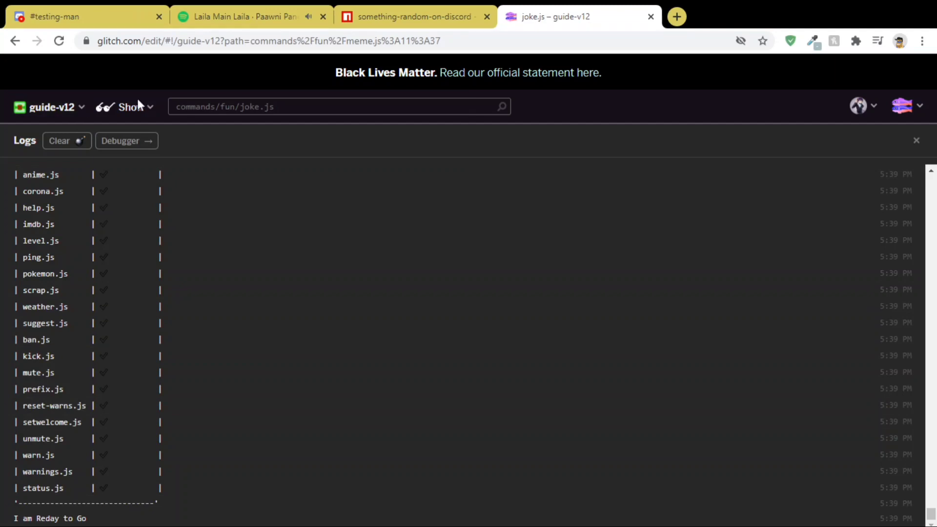
click(87, 17)
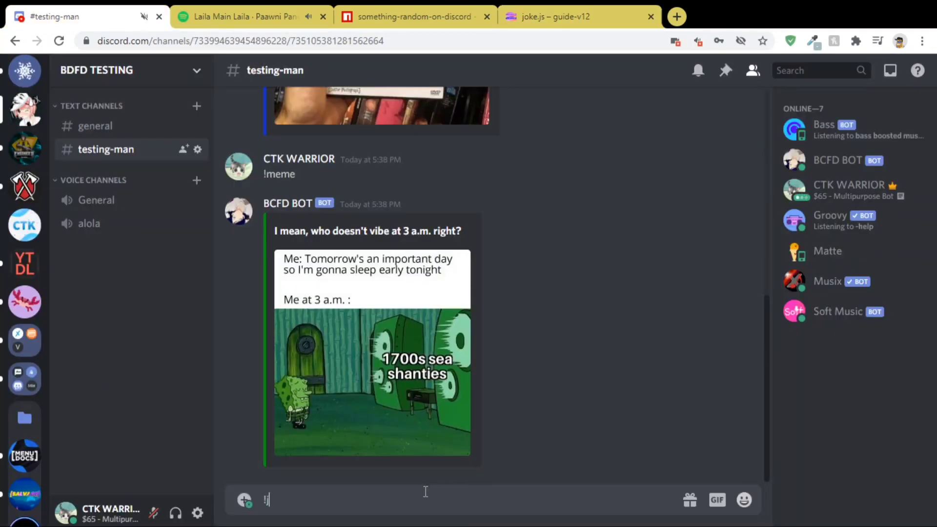
Scroll through the bot's !joke embed replies in #testing-man.
scroll(down, 3)
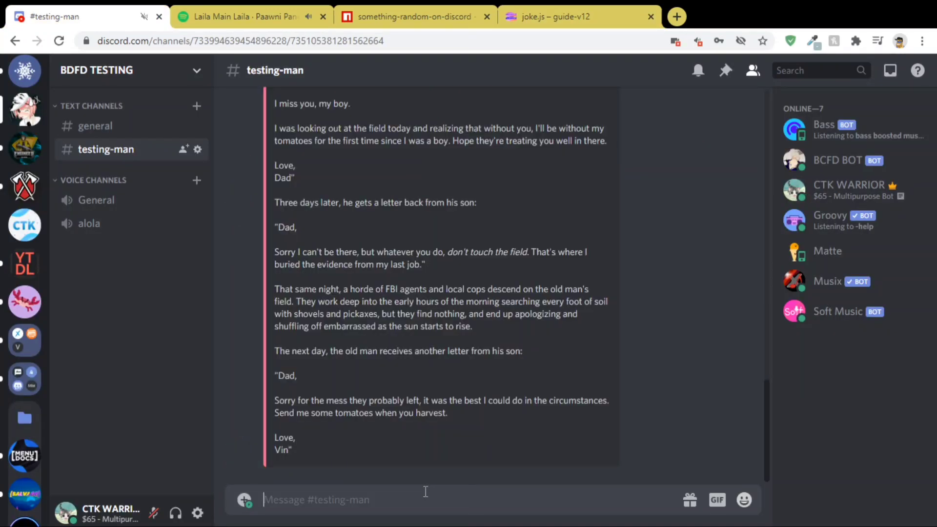
scroll(up, 3)
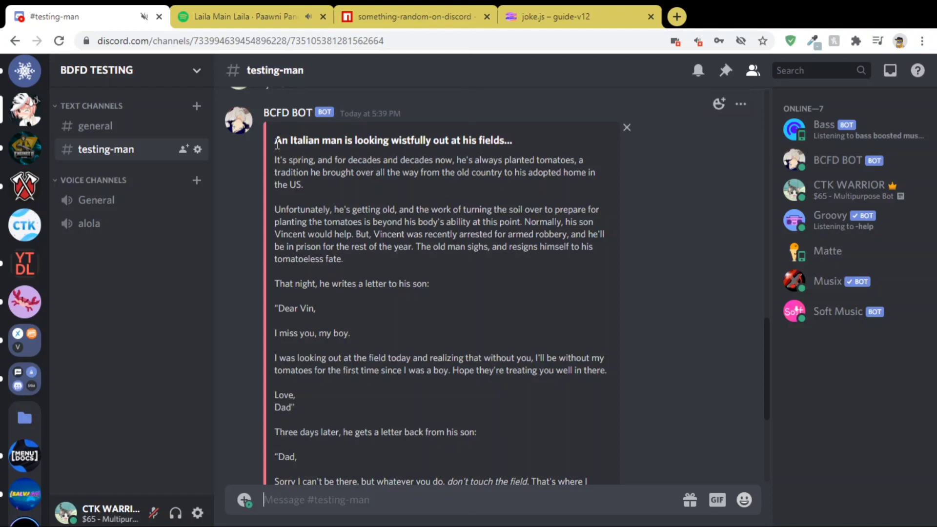
scroll(down, 3)
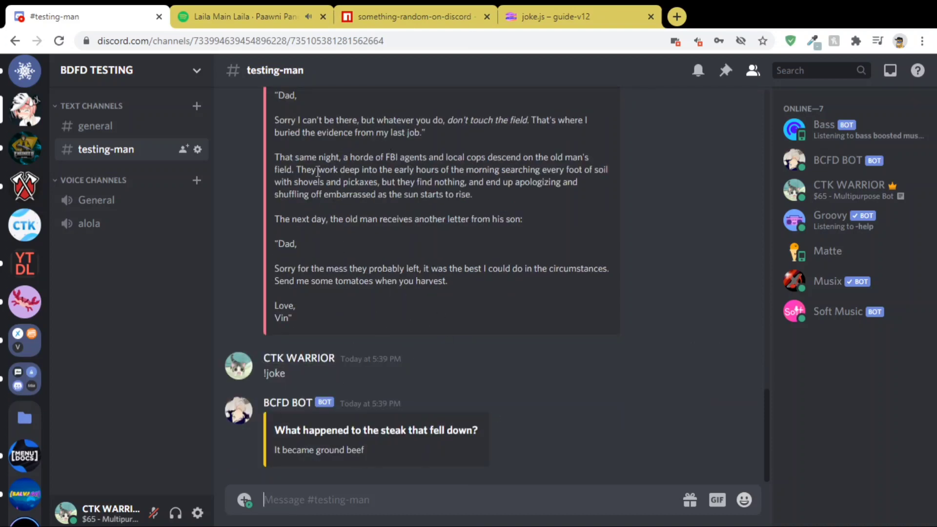
click(577, 16)
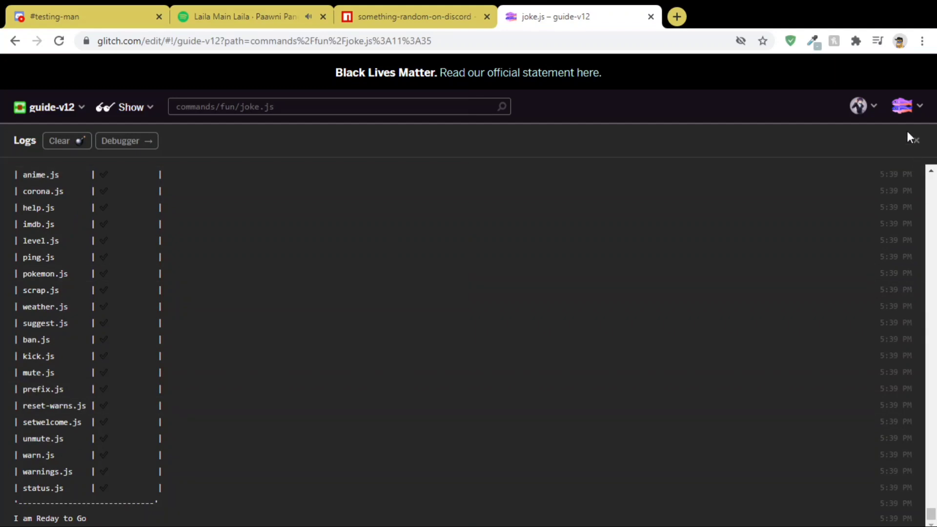
Add a new empty file commands/fun/advice.js to the project.
click(39, 191)
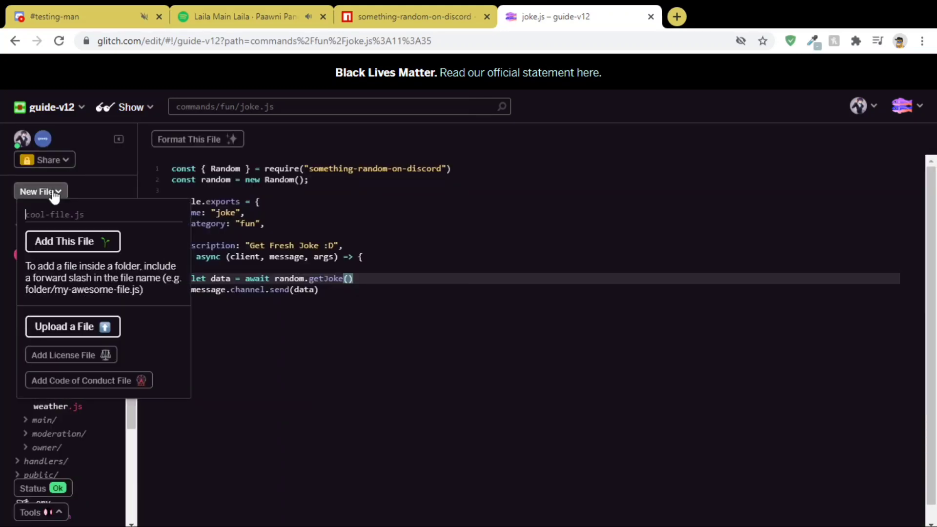
text(commands/fun/adv)
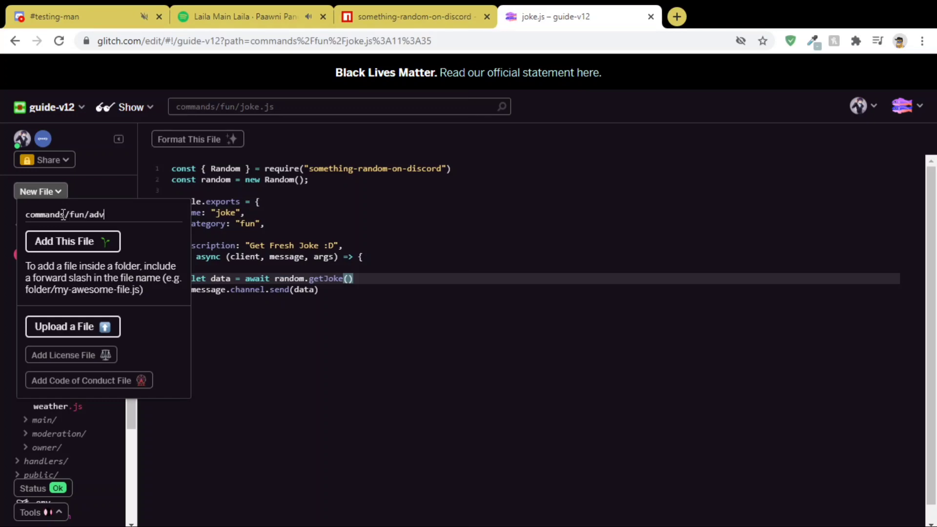
text(ic)
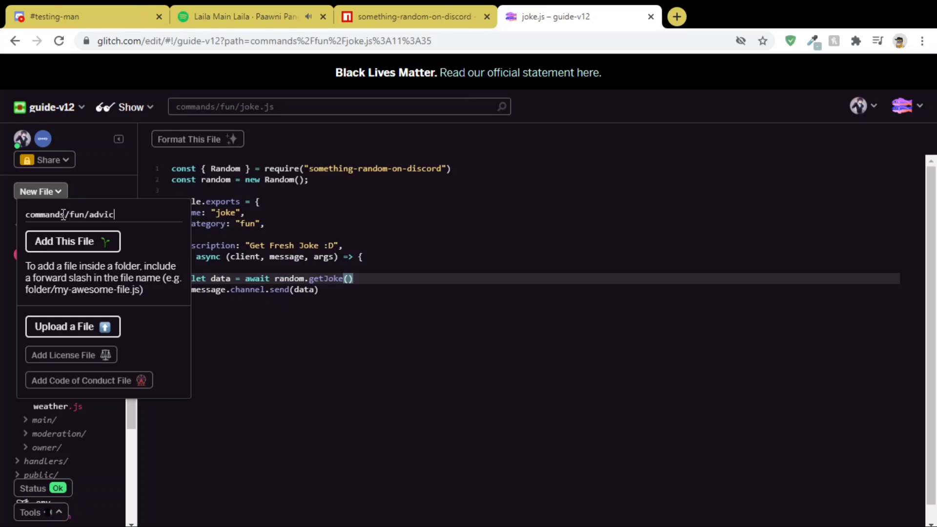
text(e.)
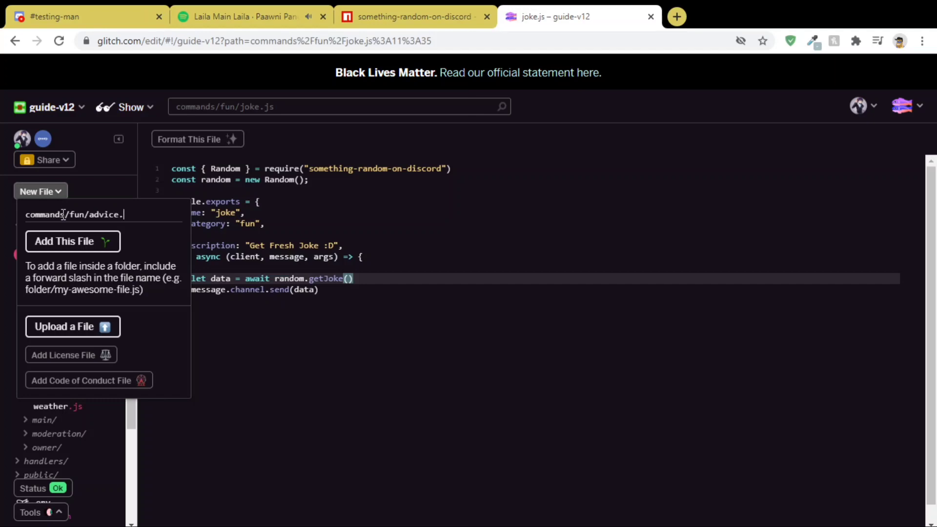
click(65, 241)
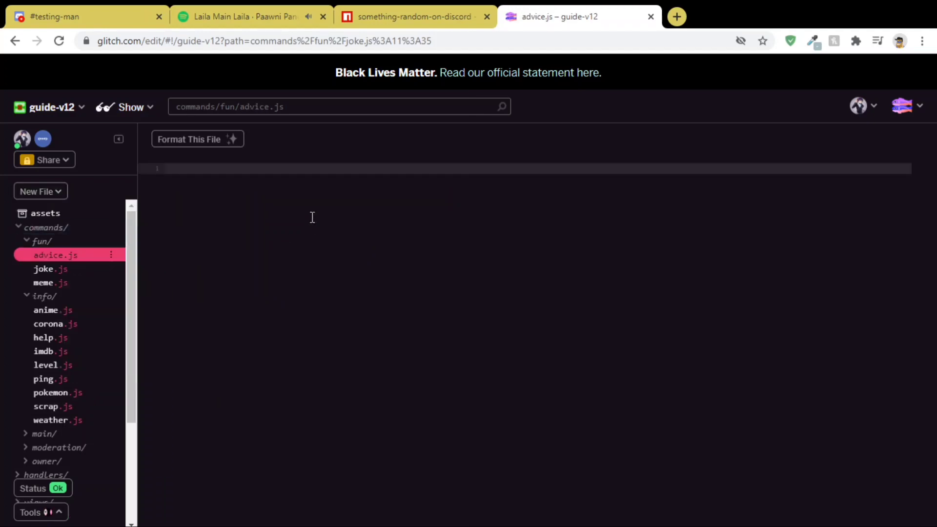
Paste the joke.js code into advice.js, naming it 'advice' with description 'Get Fresh Advice :D'.
click(44, 270)
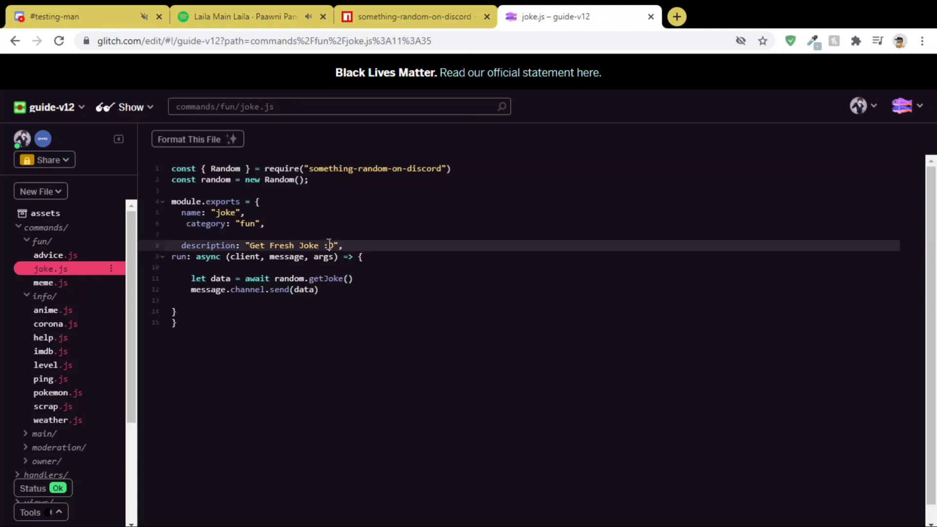
click(55, 255)
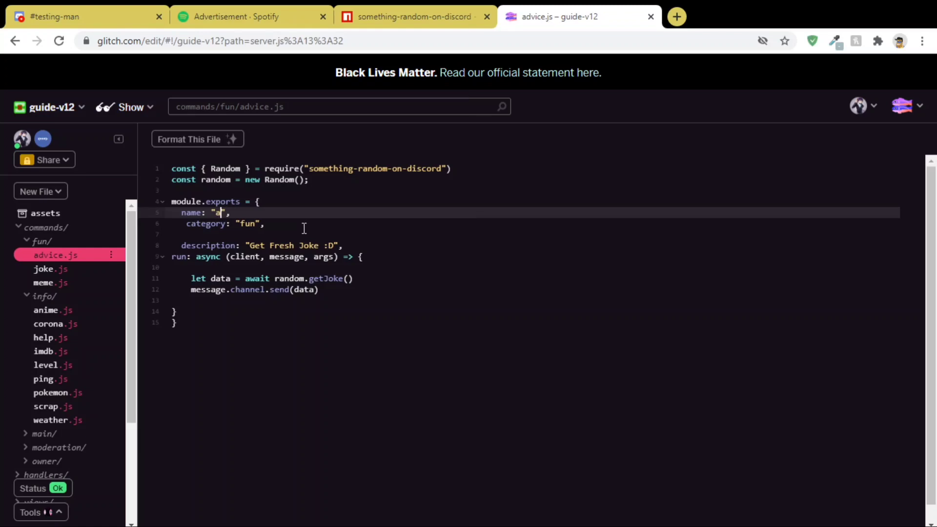
text(dvice)
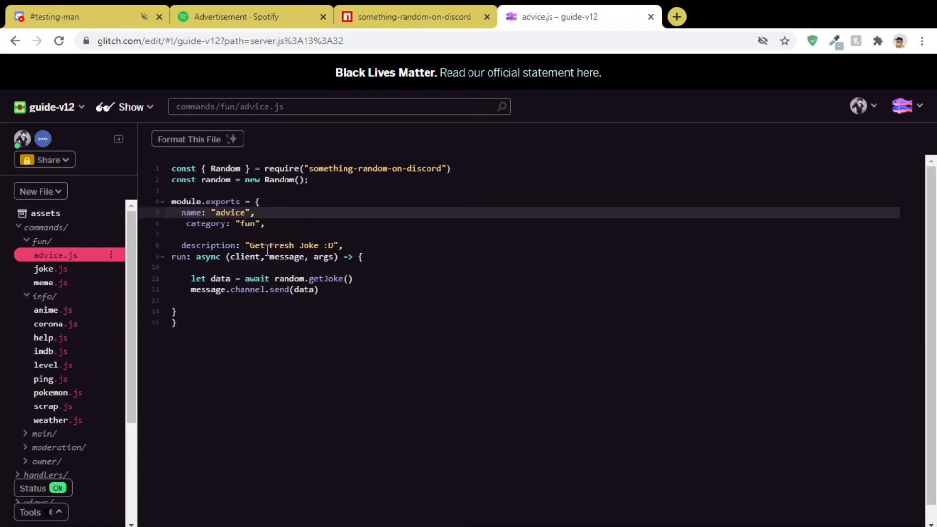
click(320, 244)
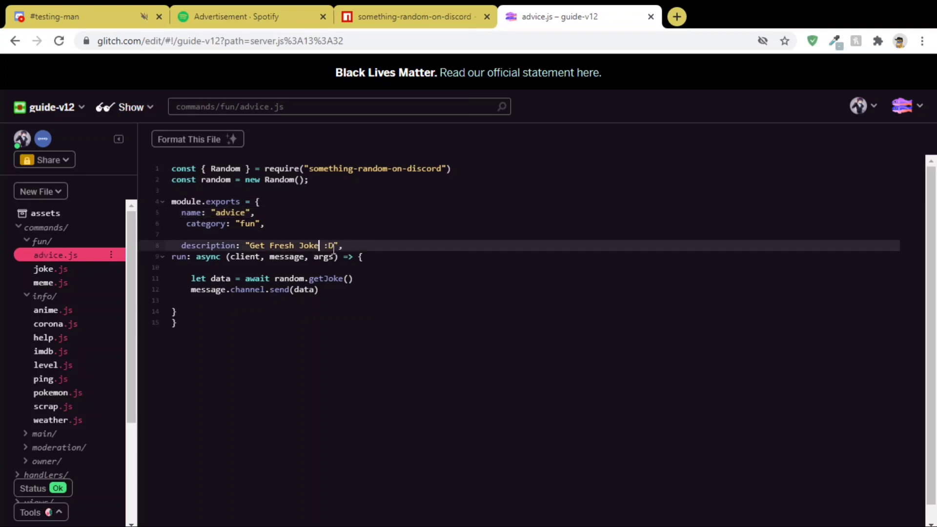
text(Advic)
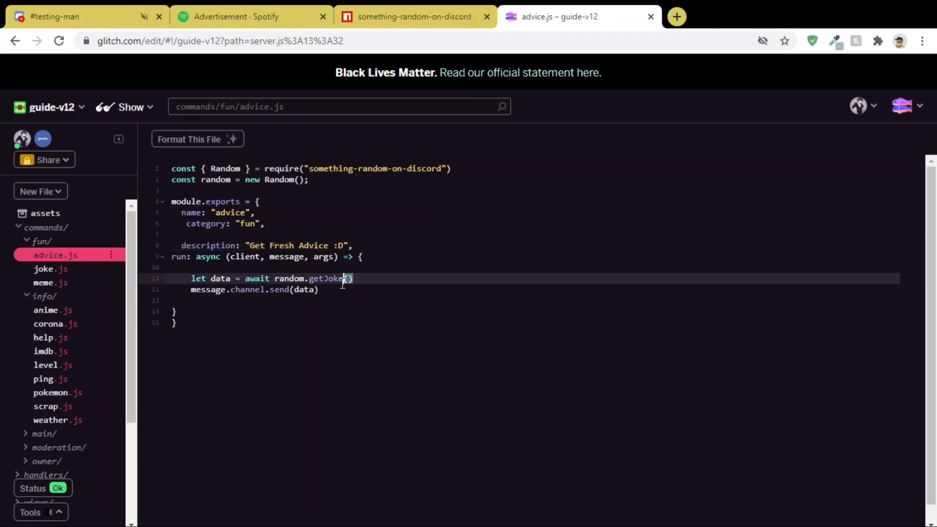
Make advice.js call random.getAdvice() instead of getJoke, then head to Discord.
text(getAd)
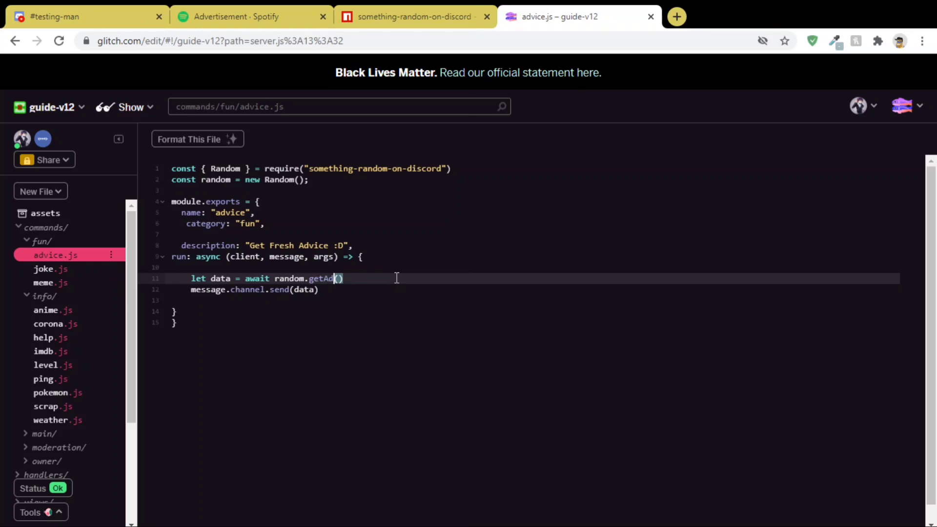
text(vice)
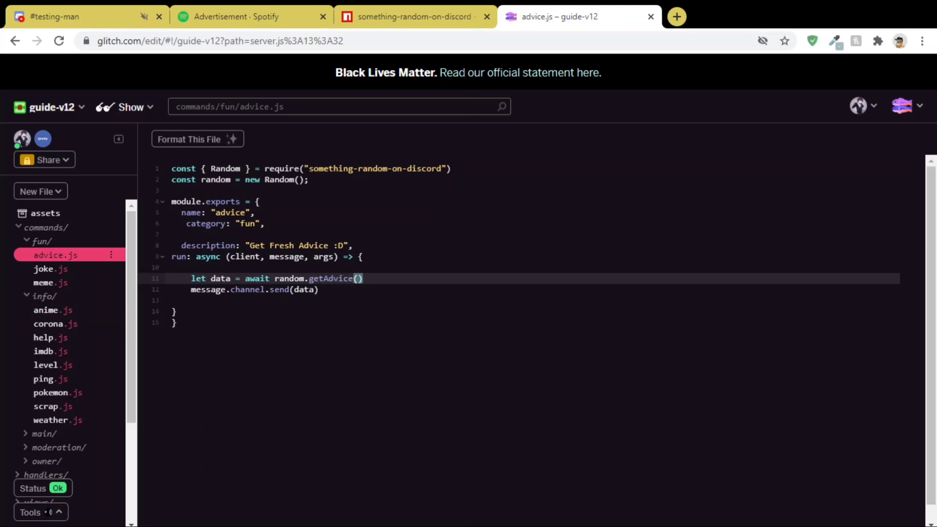
click(357, 278)
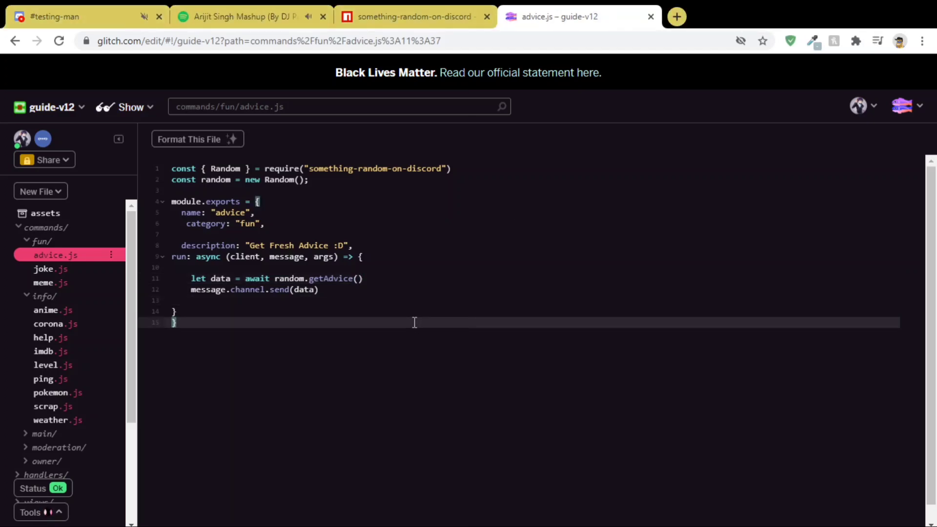
mouse_move(466, 390)
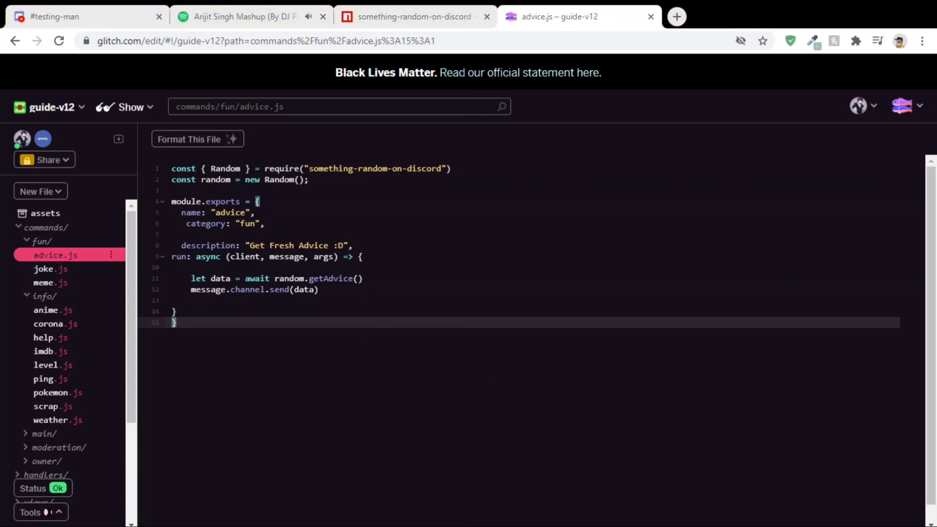
click(272, 245)
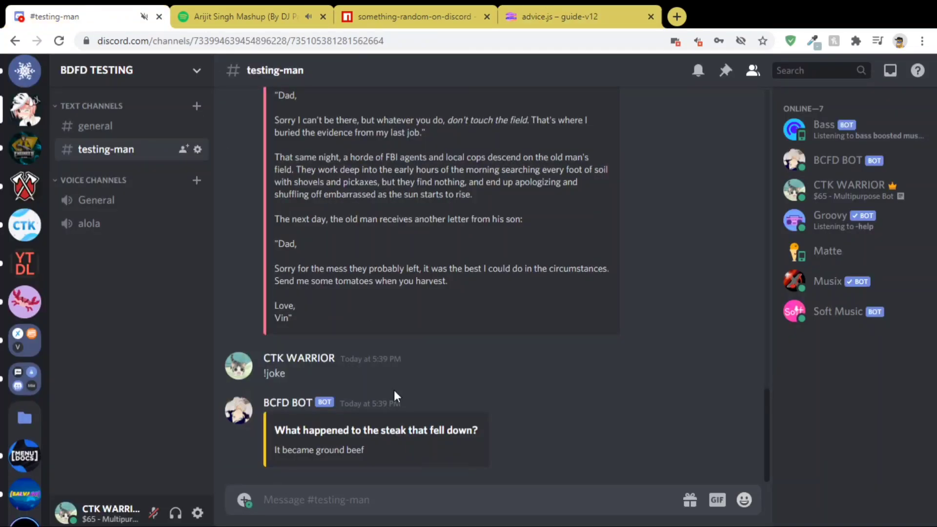
Send !advice twice in #testing-man and read the bot's advice replies.
text(!ad)
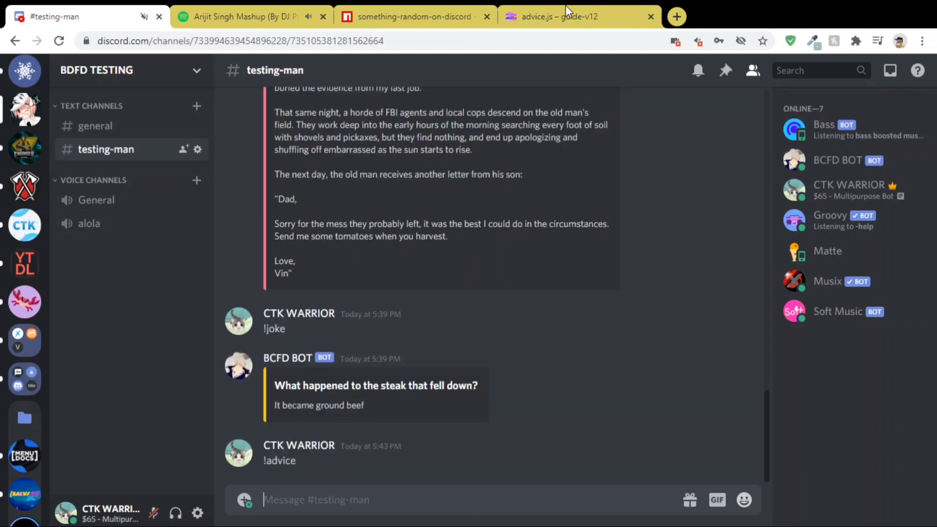
scroll(down, 3)
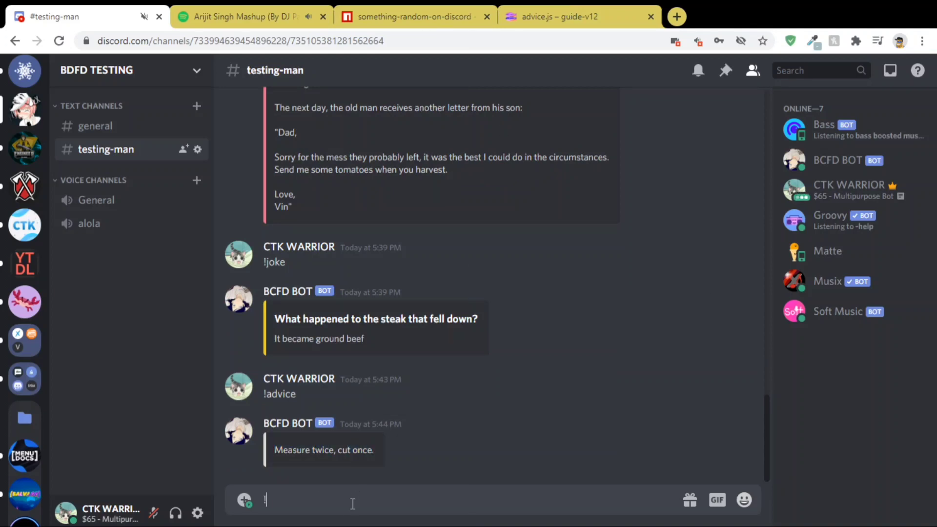
text(!advic)
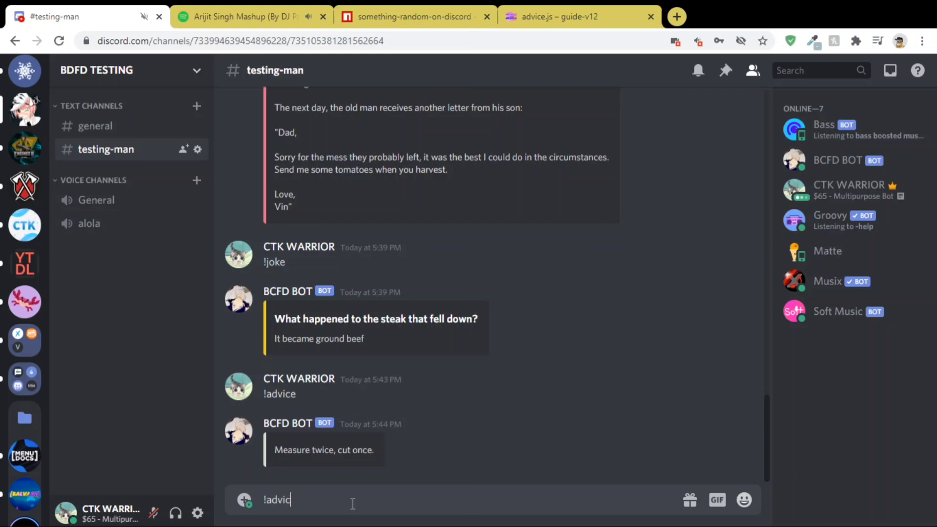
key(Return)
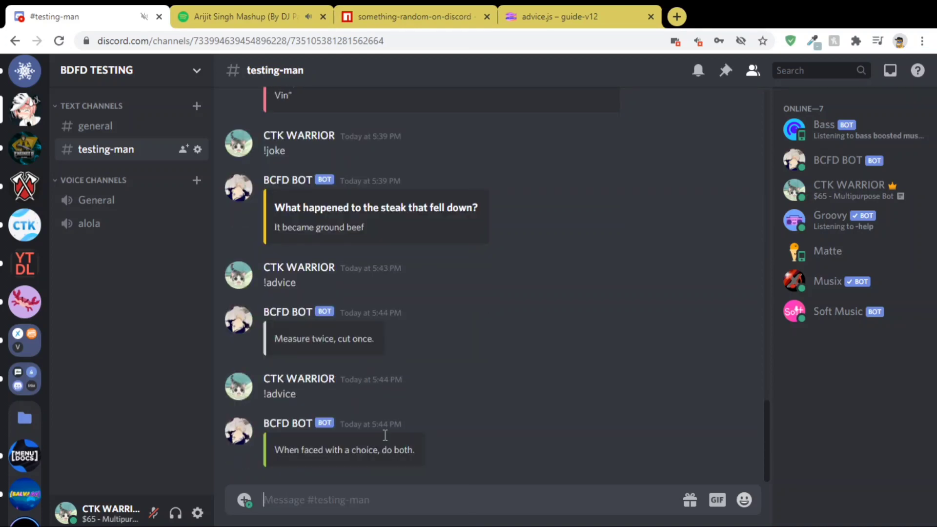
mouse_move(506, 446)
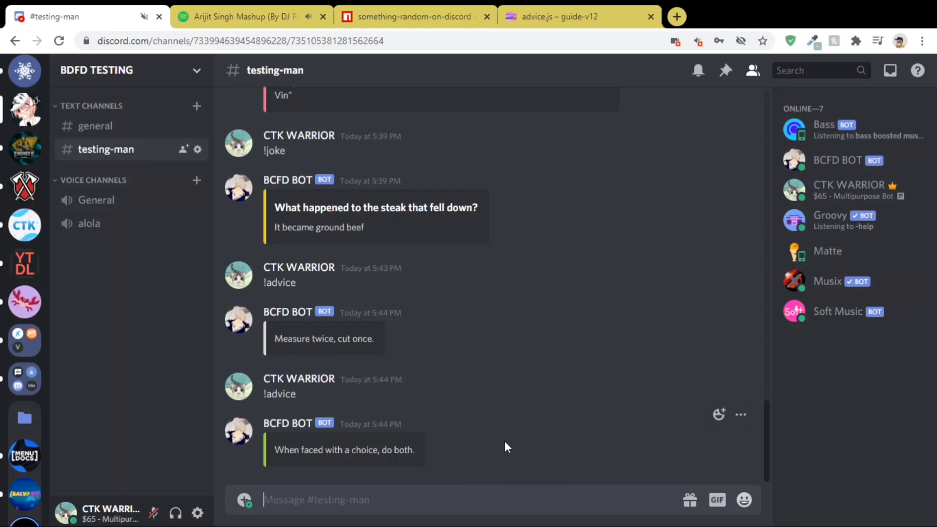
click(577, 16)
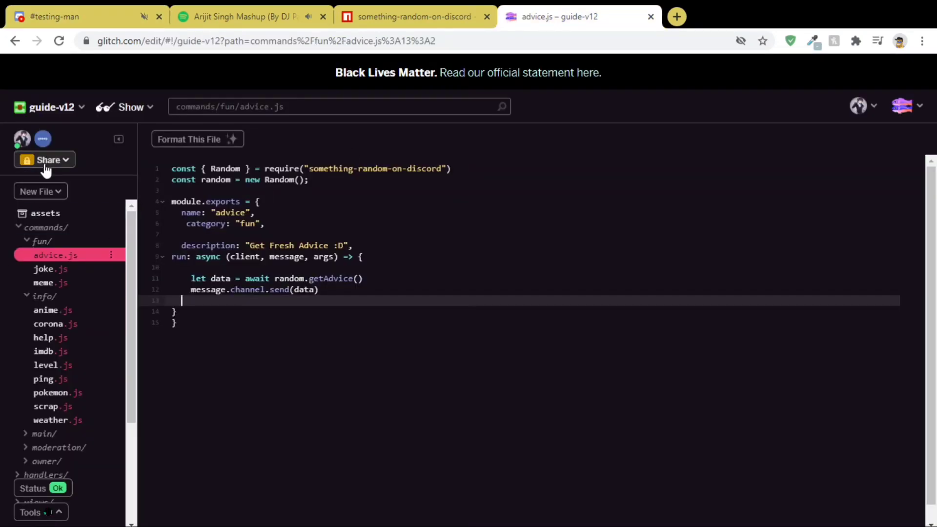
Add a new file commands/fun/neko.js to the project.
click(40, 191)
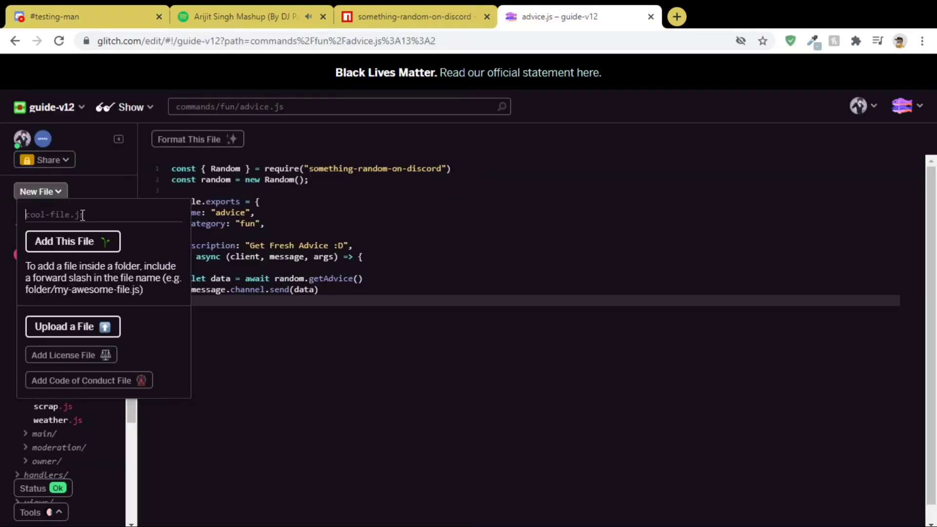
text(commands)
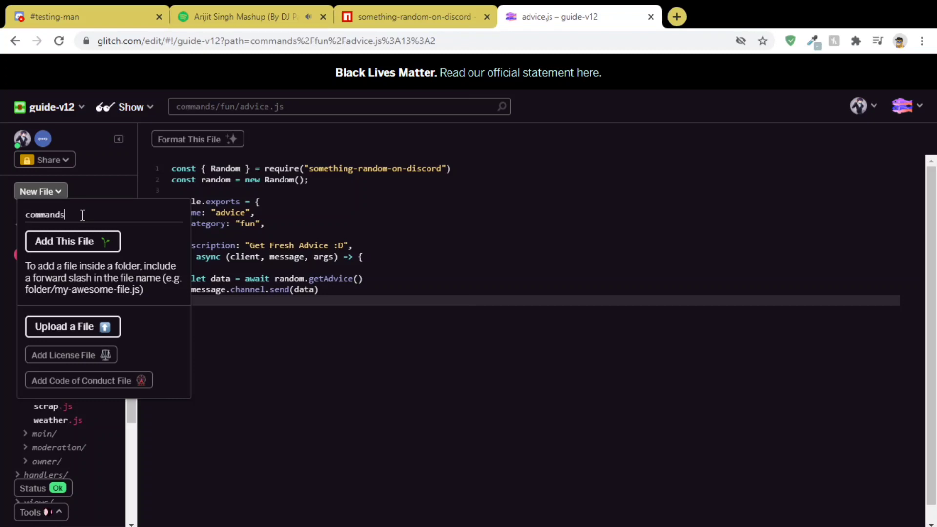
text(/fun/)
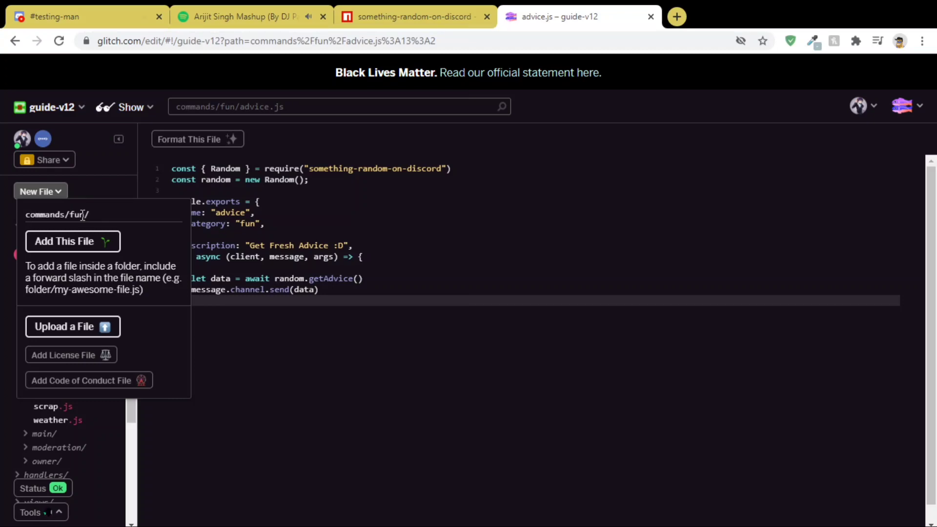
text(neko.)
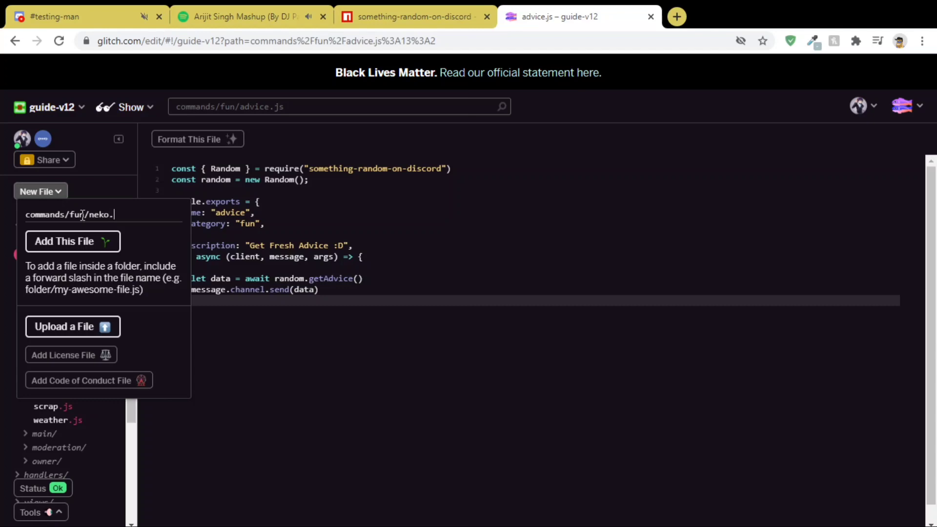
text(js)
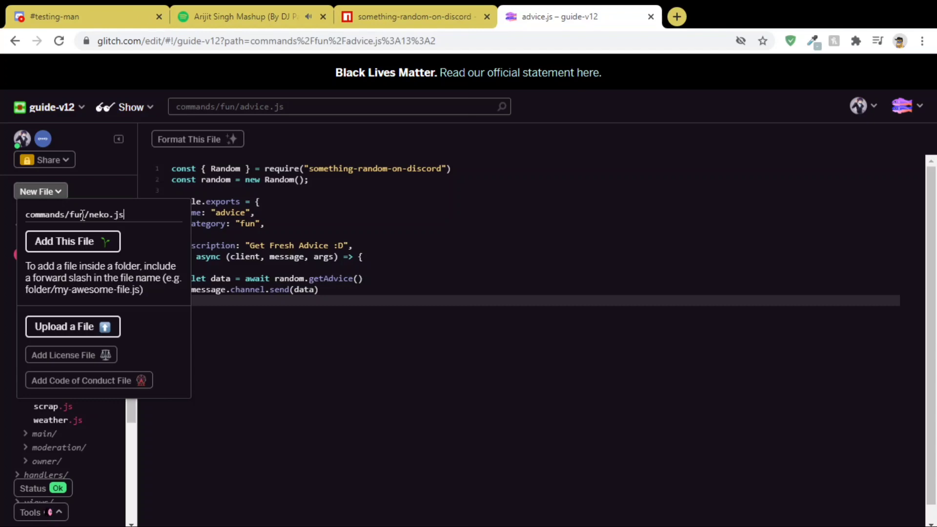
click(71, 241)
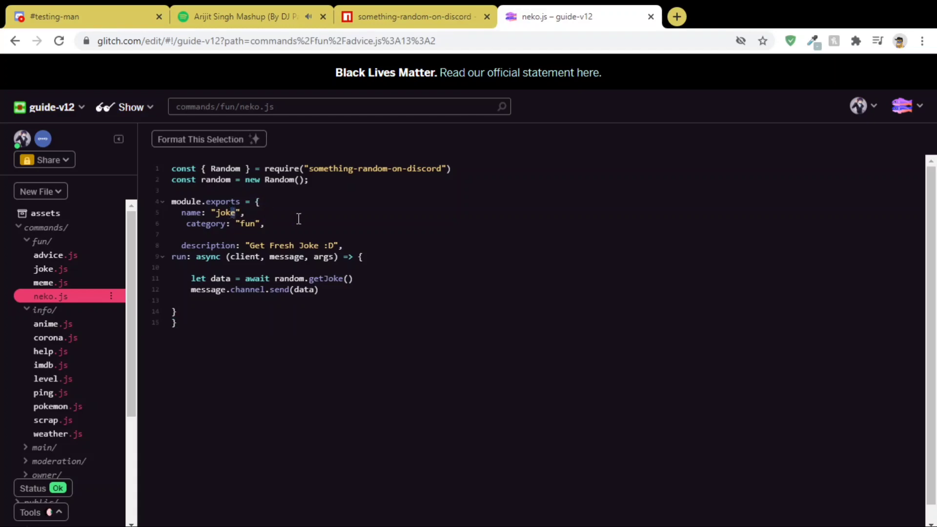
Rename the command to 'neko' with description 'Get Fresh Neko Images :D' and random.getNeko().
text(neko)
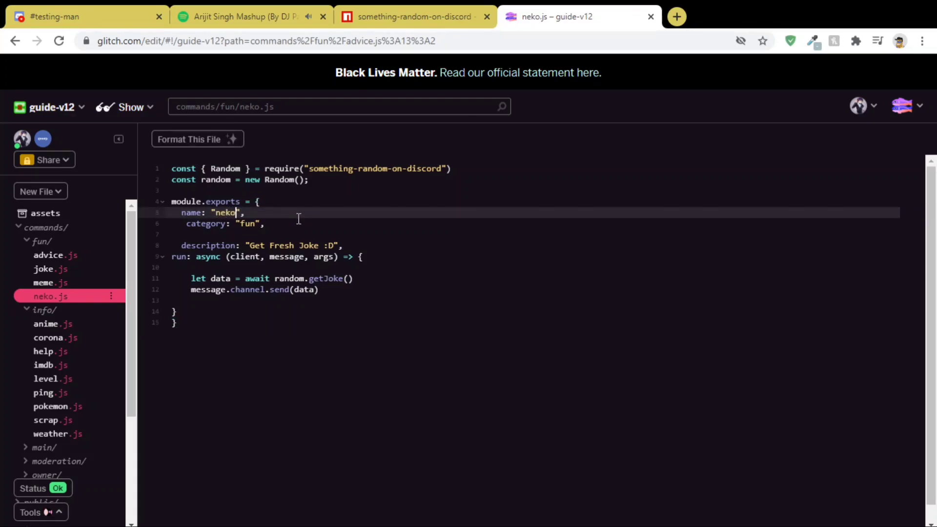
click(318, 245)
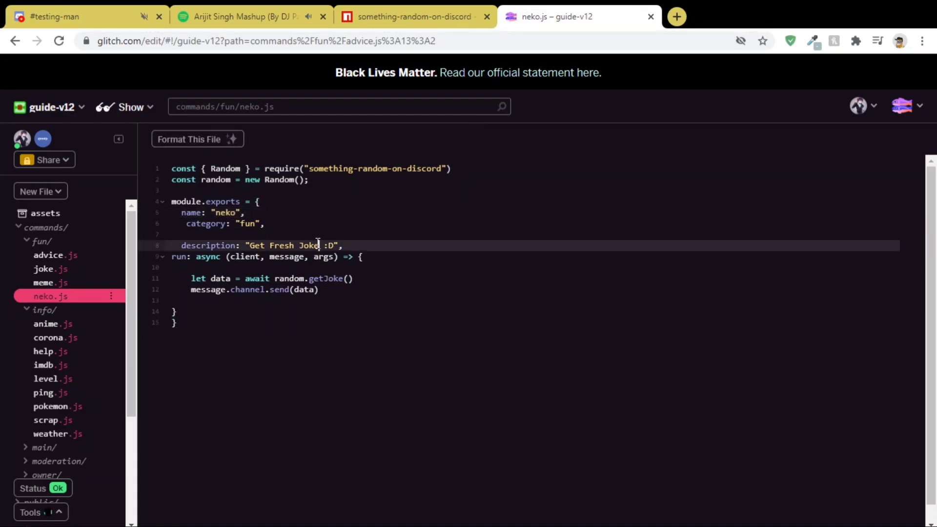
text(Neko Images)
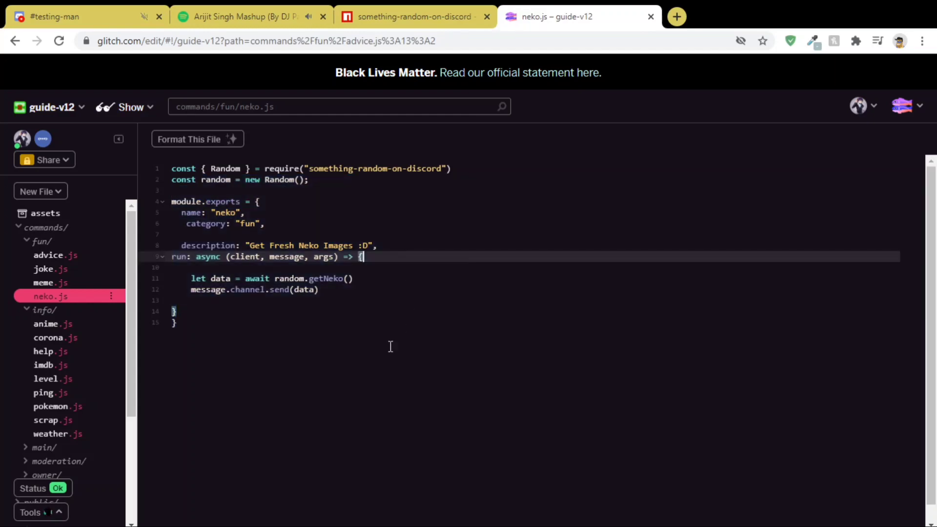
click(54, 16)
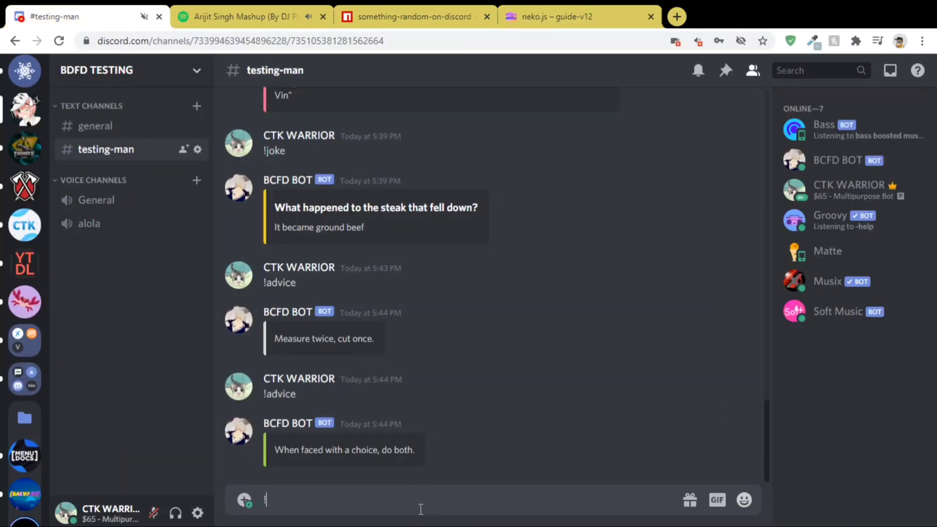
Send !neko in #testing-man and view the bot's neko image embeds.
key(Return)
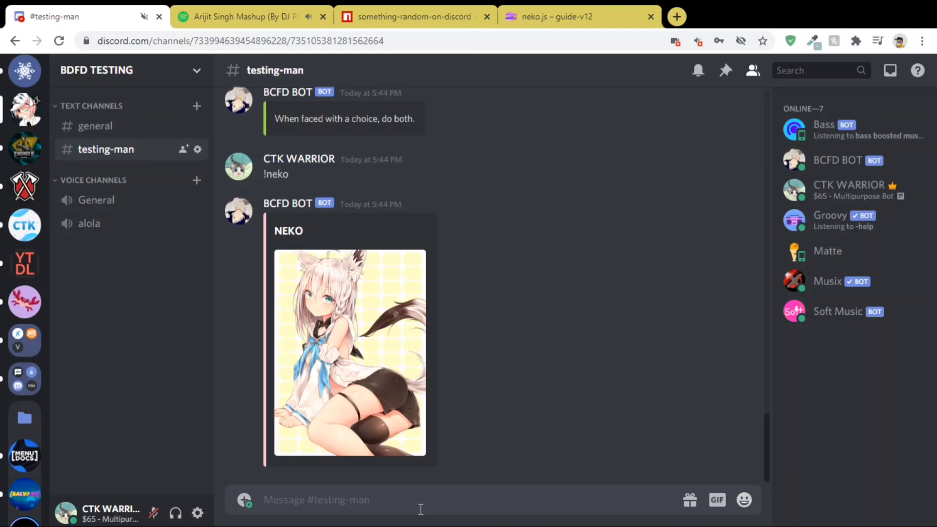
text(!neko)
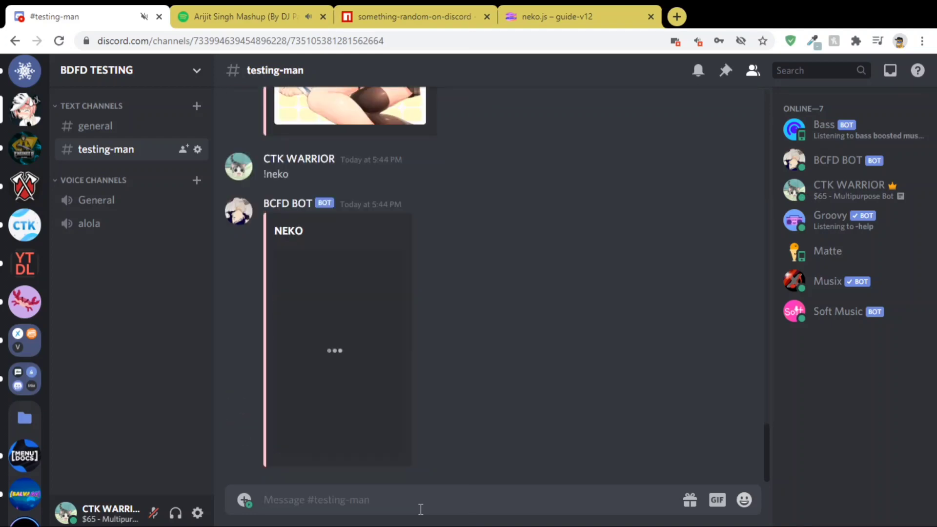
mouse_move(641, 378)
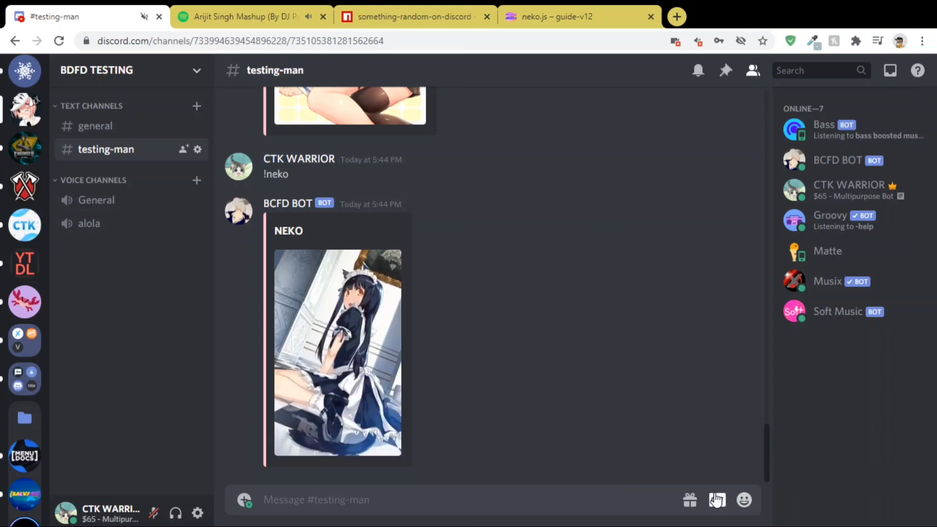
click(743, 500)
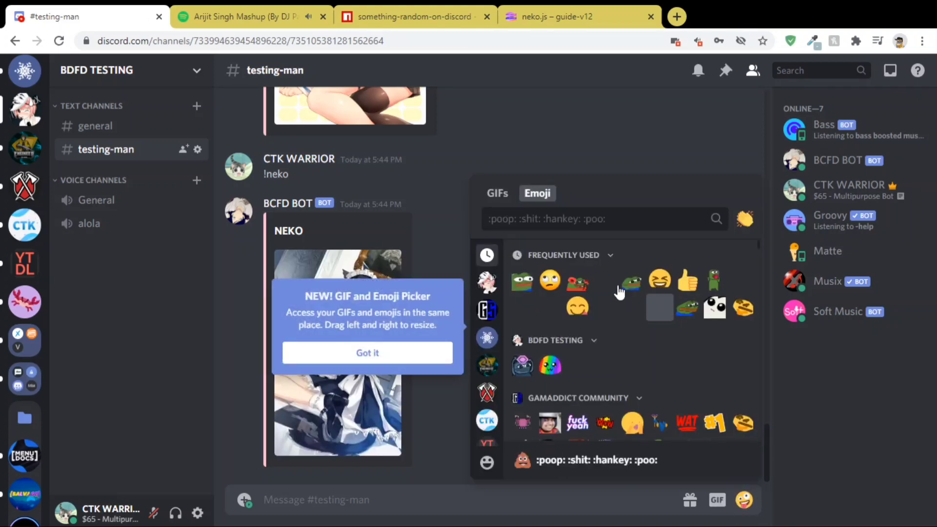